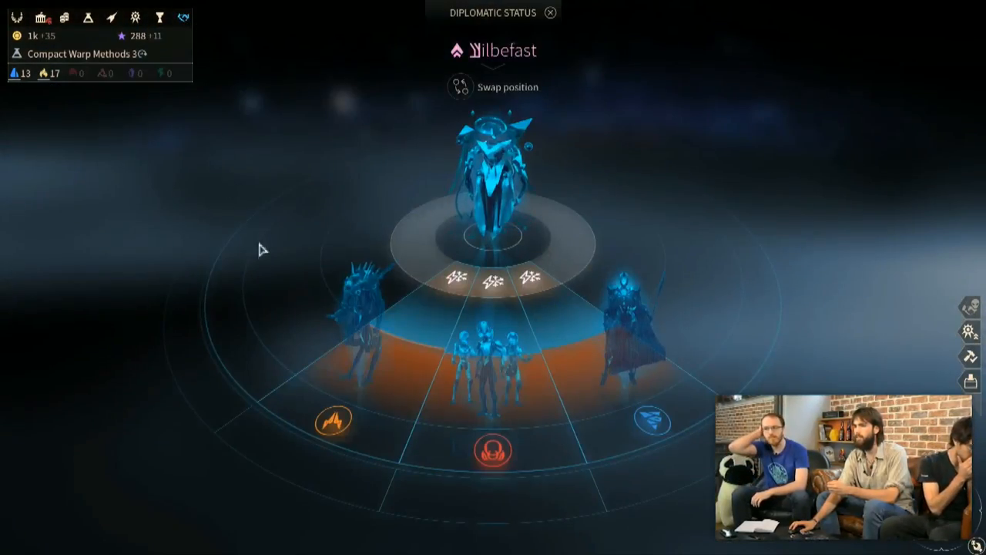
pyautogui.moveTo(624, 359)
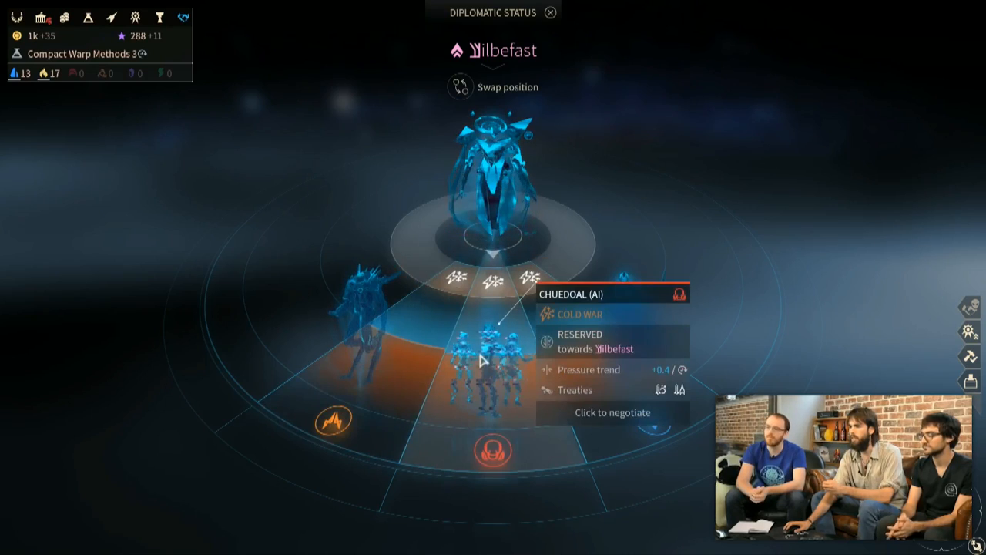
# Close the Diplomatic Status screen, after reading the Cold War with Chuedoal, back to Galaxy View.
pyautogui.click(550, 12)
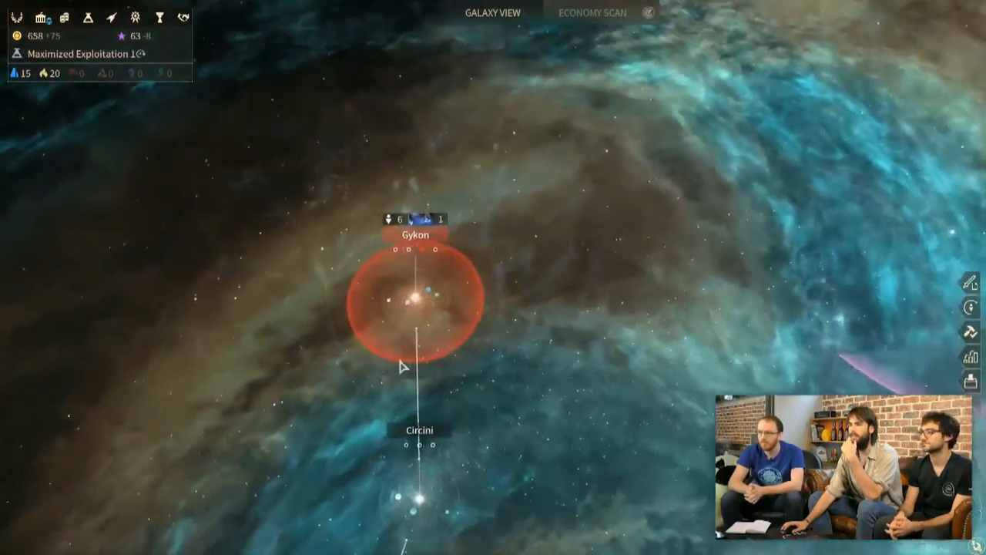
pyautogui.scroll(3)
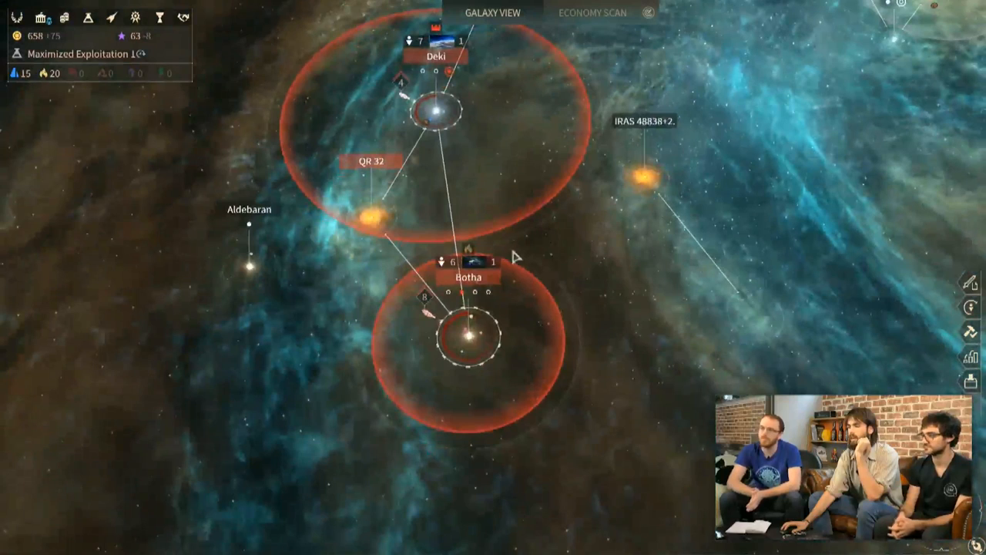
pyautogui.moveTo(651, 277)
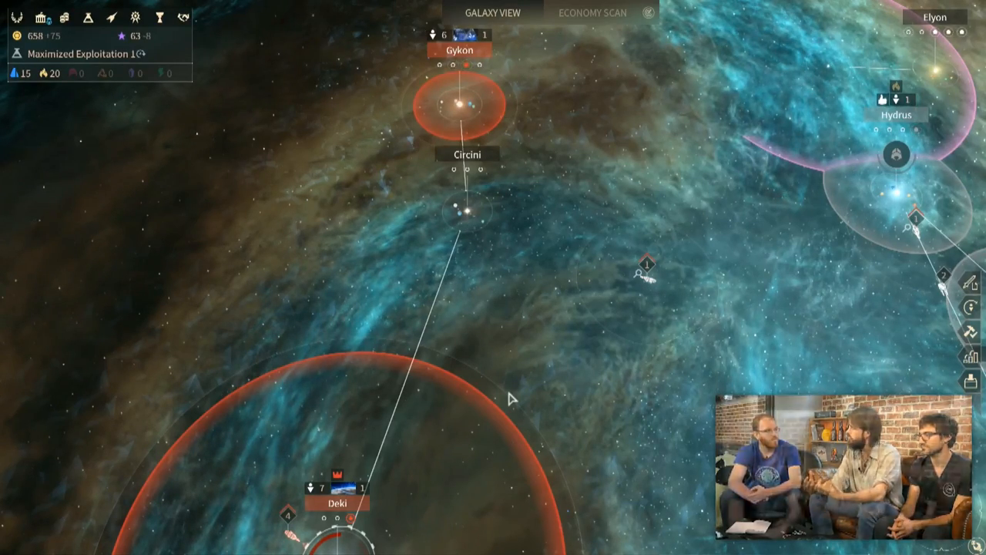
pyautogui.press('alt+tab')
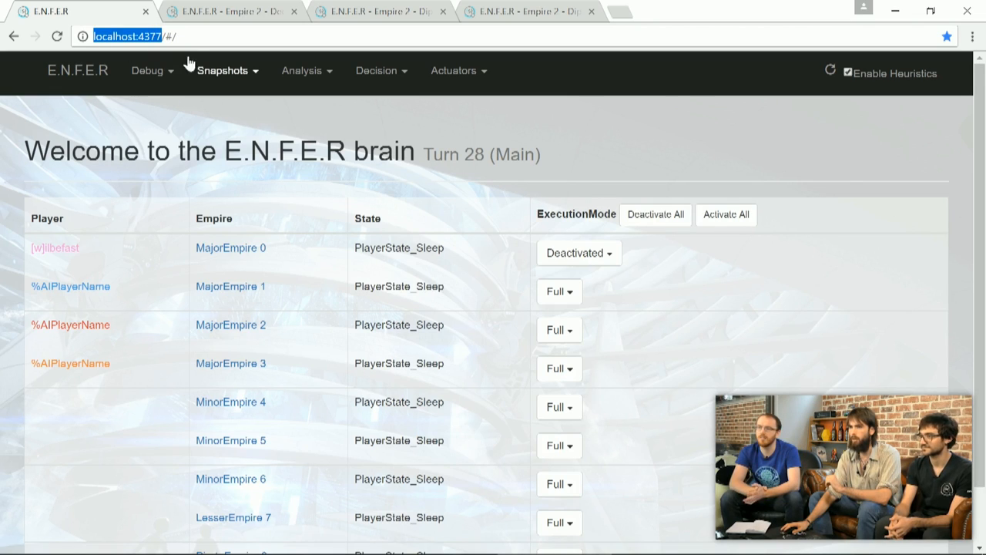
pyautogui.moveTo(189, 63)
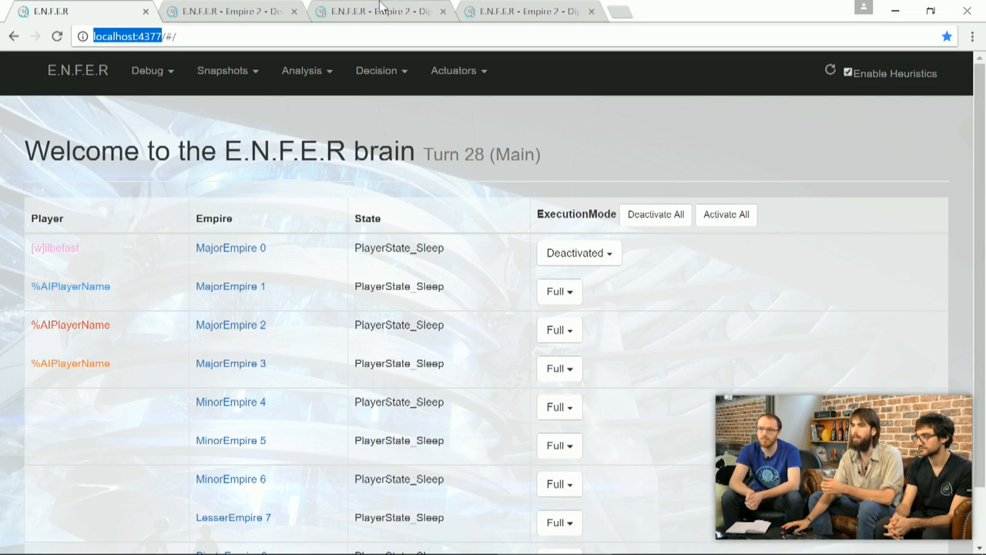
pyautogui.moveTo(690, 146)
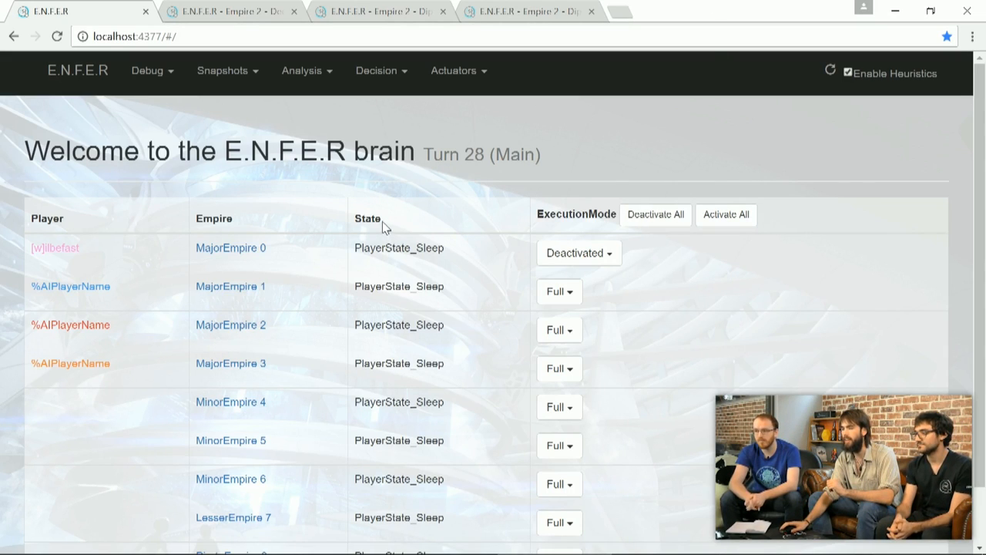
pyautogui.scroll(-3)
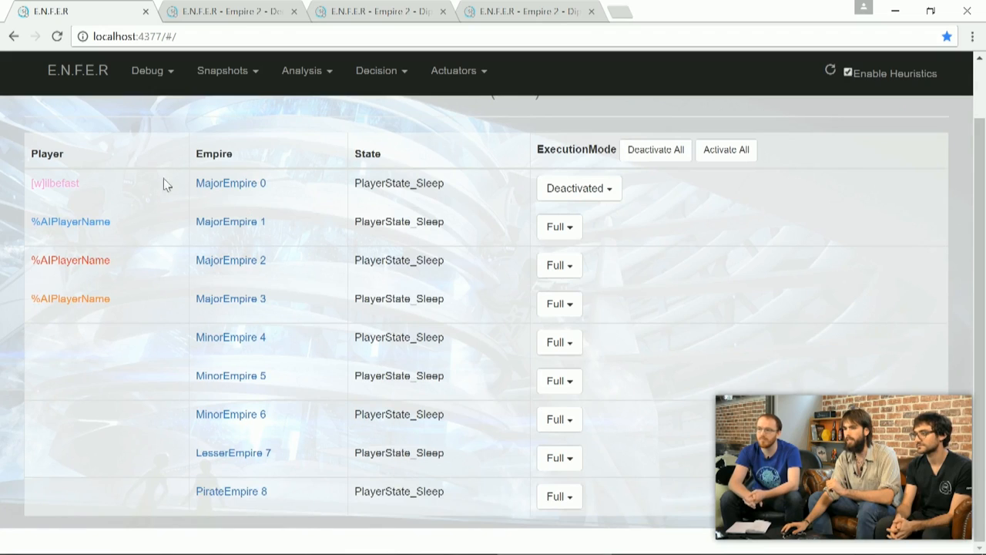
pyautogui.moveTo(234, 278)
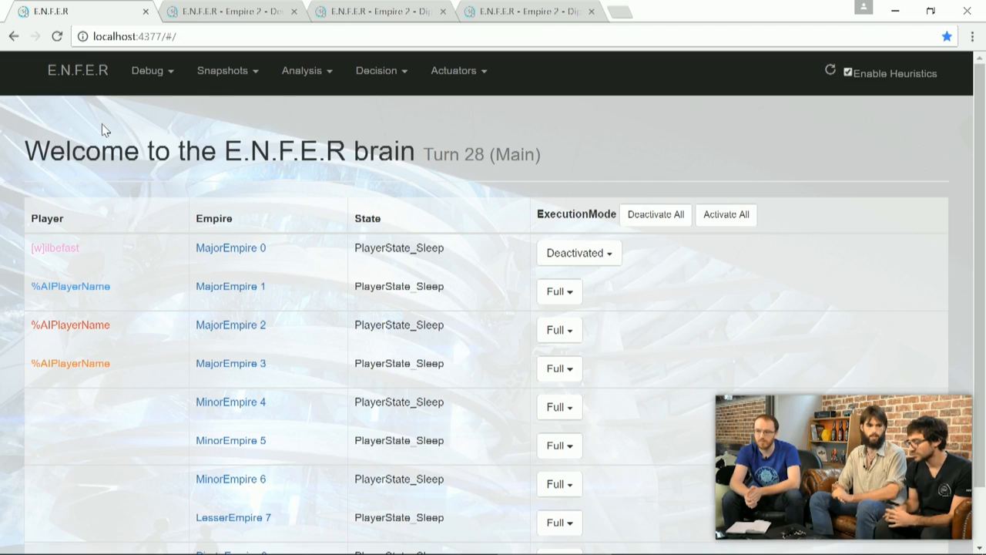
pyautogui.moveTo(454, 70)
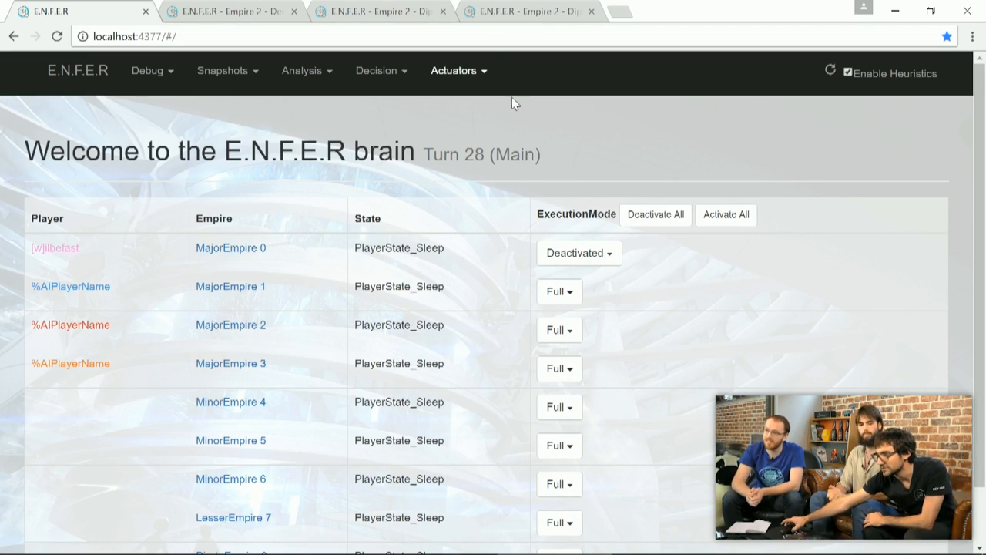
pyautogui.moveTo(270, 362)
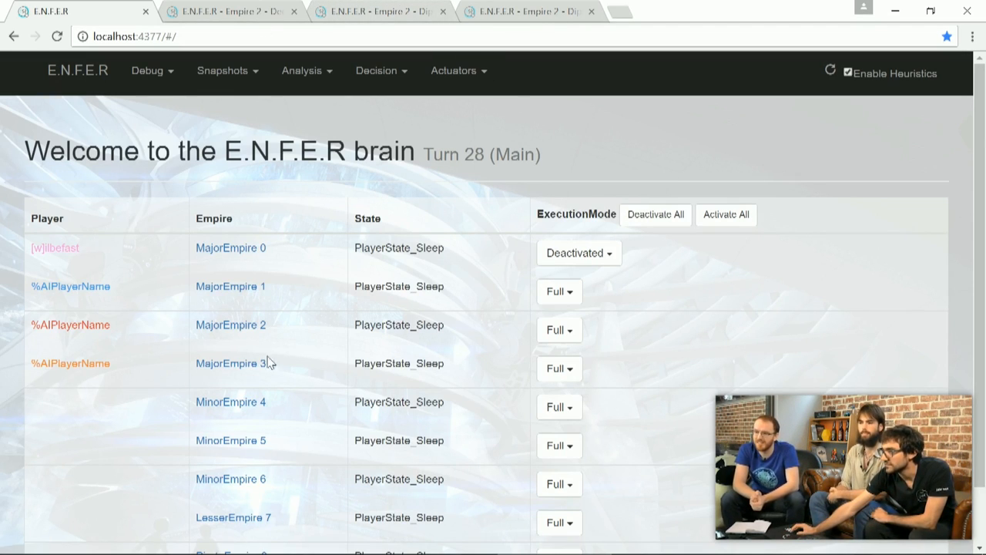
pyautogui.moveTo(344, 232)
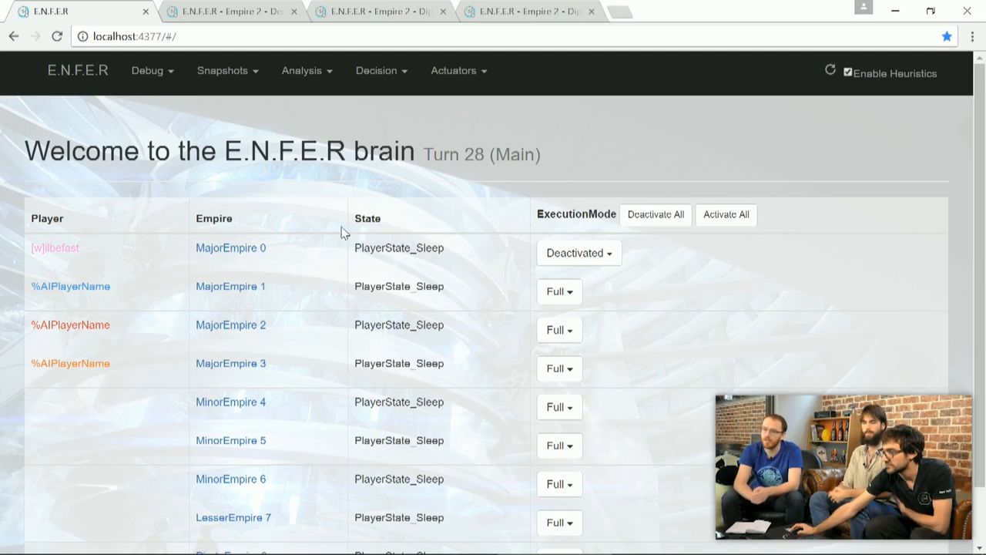
pyautogui.moveTo(353, 248)
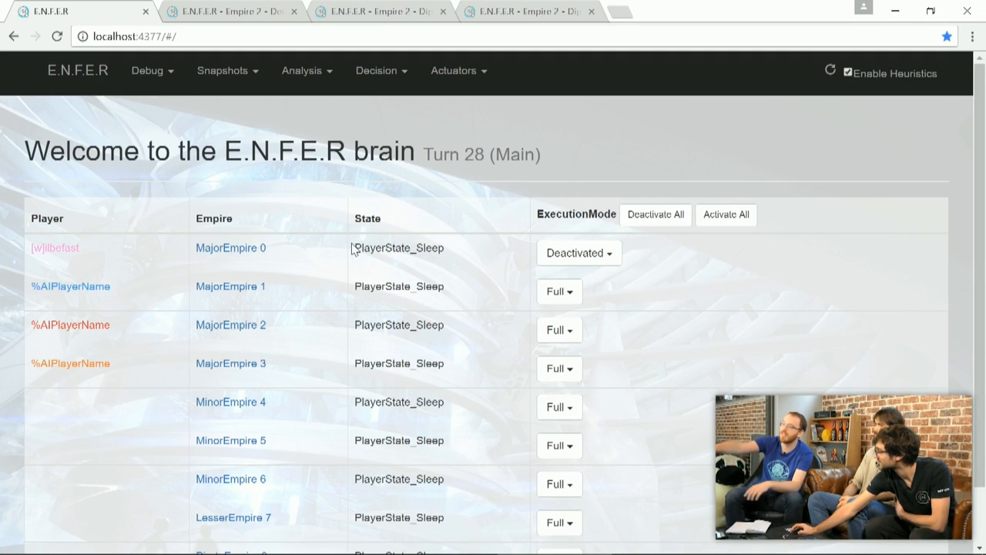
pyautogui.moveTo(582, 151)
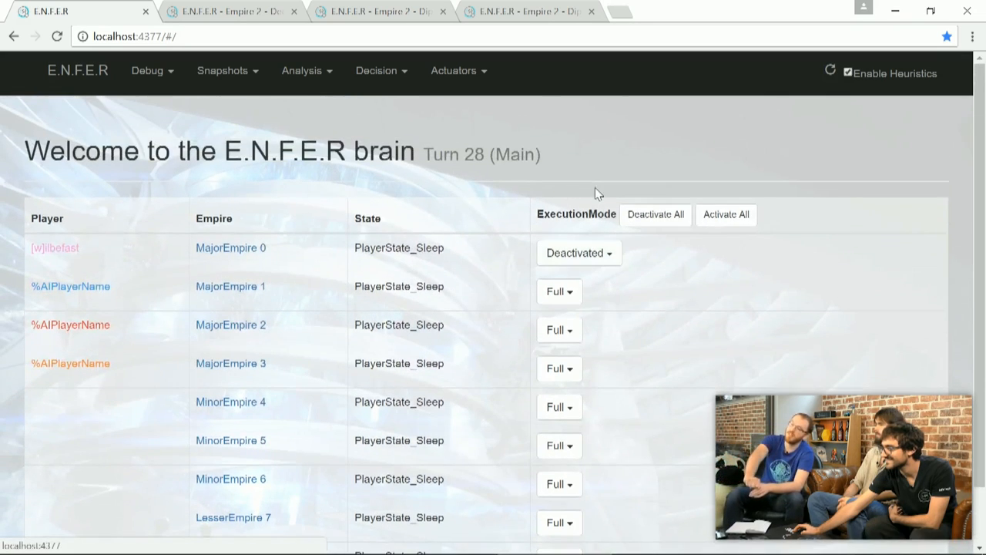
pyautogui.moveTo(585, 193)
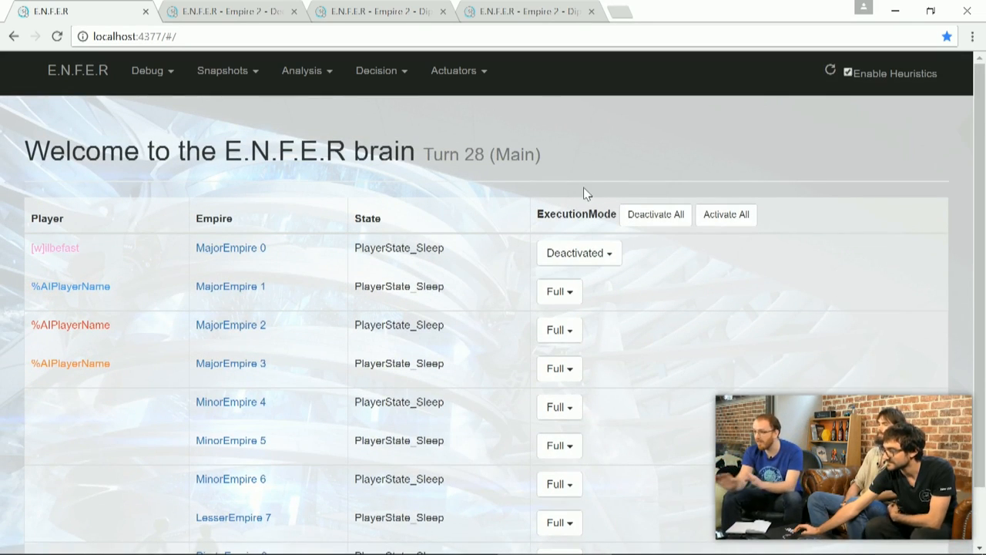
pyautogui.moveTo(617, 72)
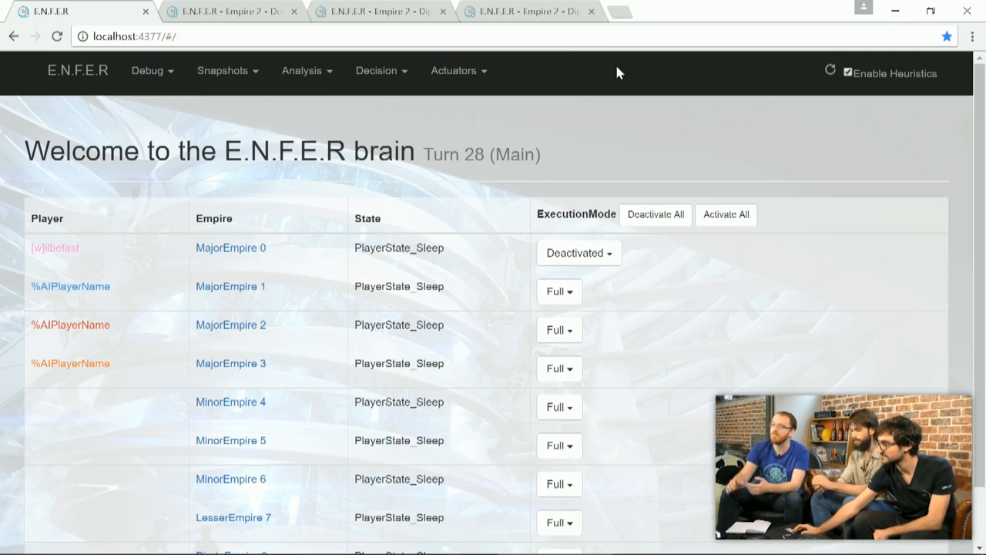
pyautogui.moveTo(624, 183)
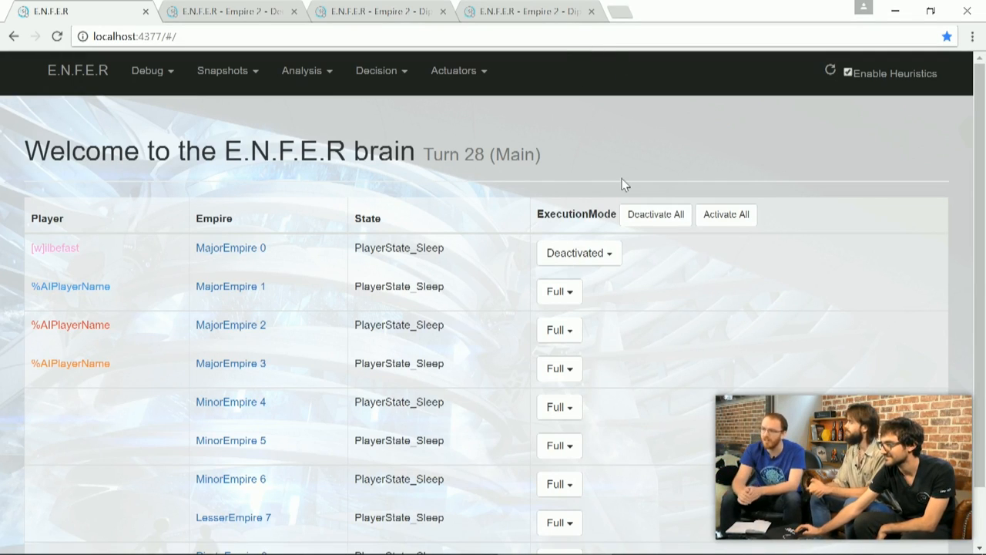
pyautogui.moveTo(642, 158)
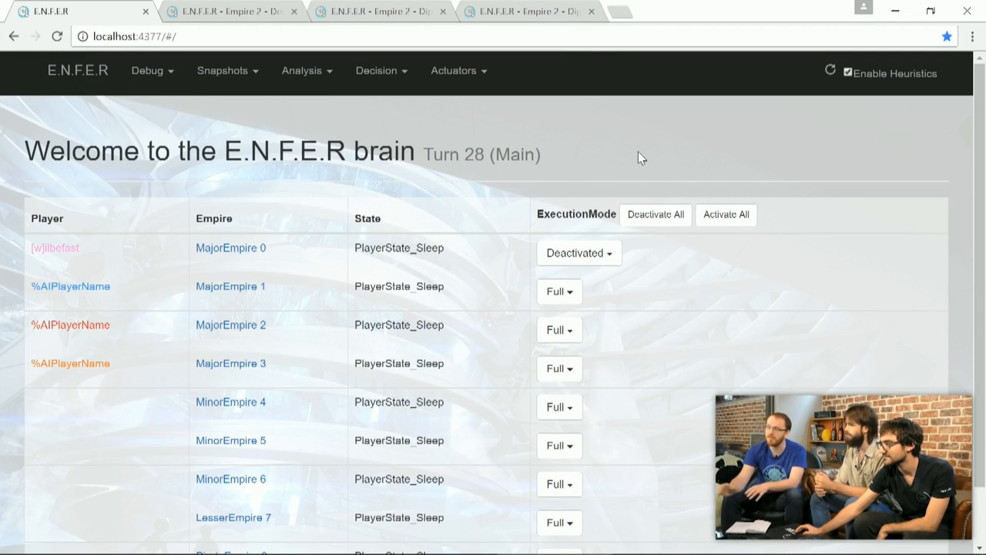
pyautogui.moveTo(670, 166)
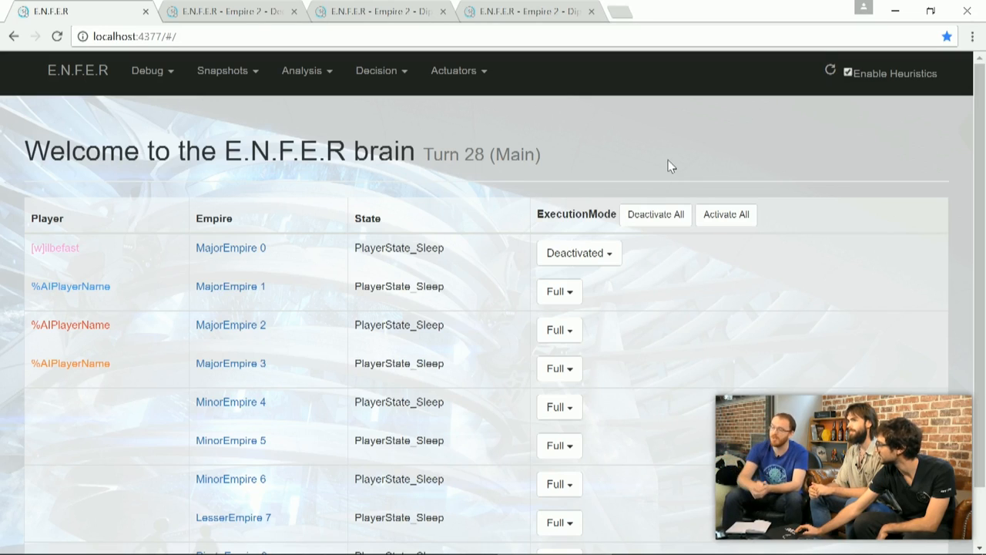
pyautogui.moveTo(686, 147)
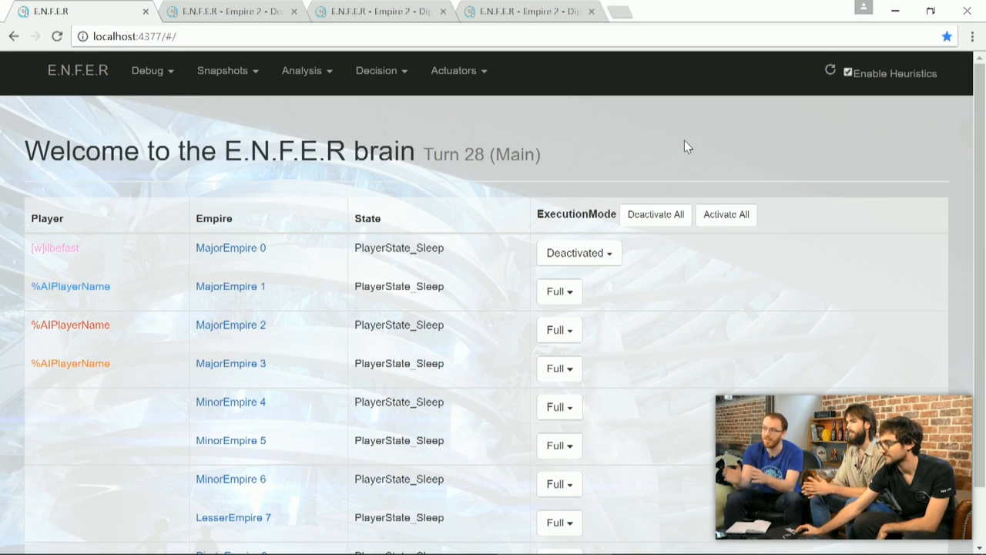
pyautogui.moveTo(667, 169)
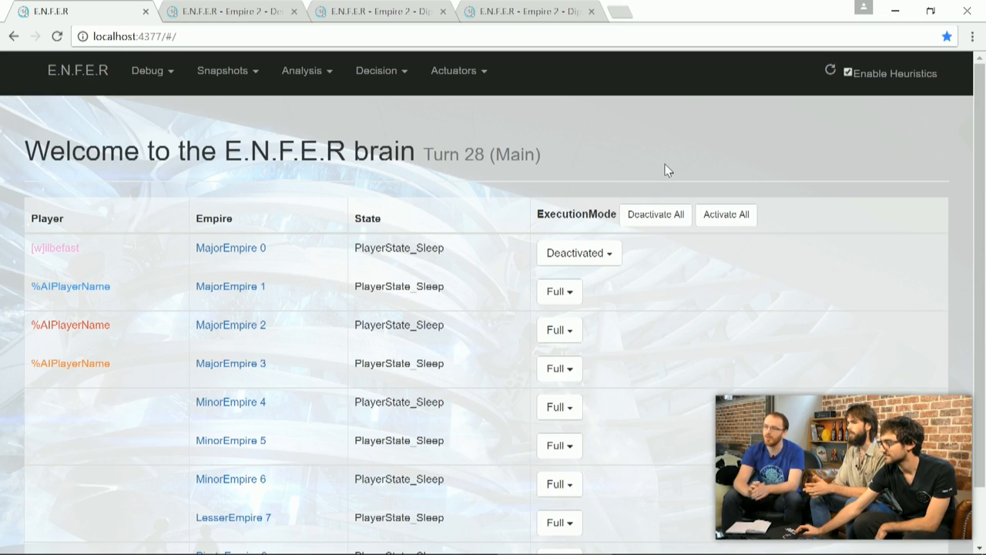
pyautogui.moveTo(647, 160)
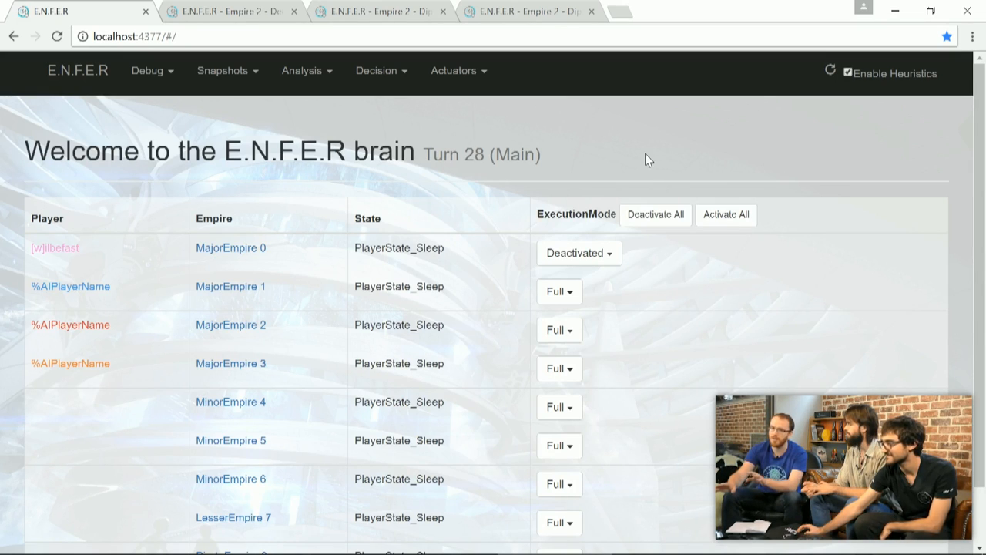
pyautogui.moveTo(645, 160)
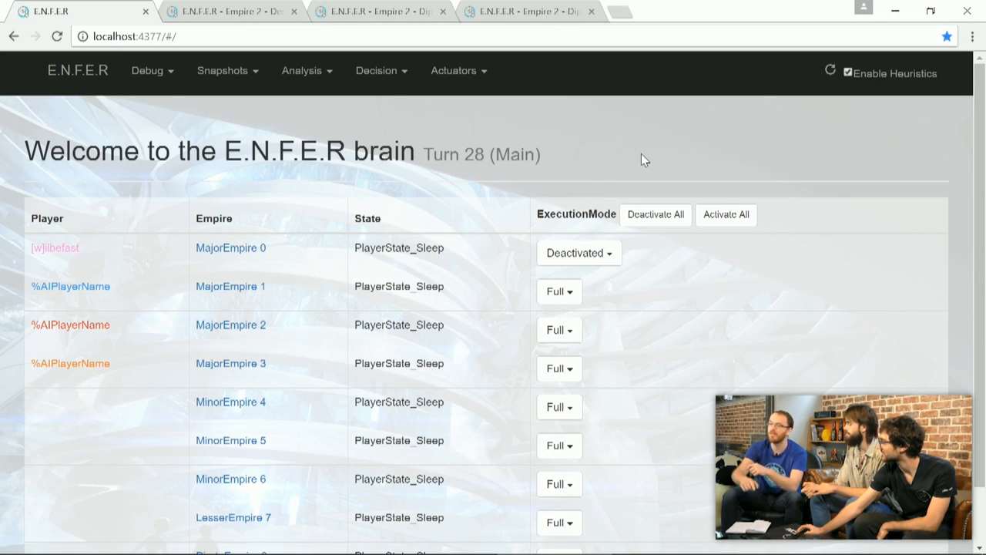
pyautogui.moveTo(637, 142)
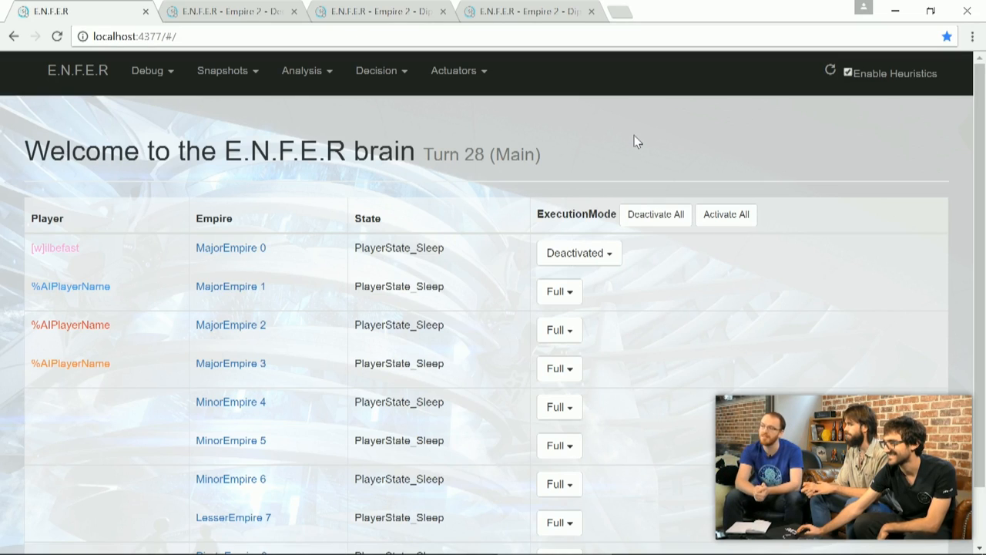
pyautogui.moveTo(675, 177)
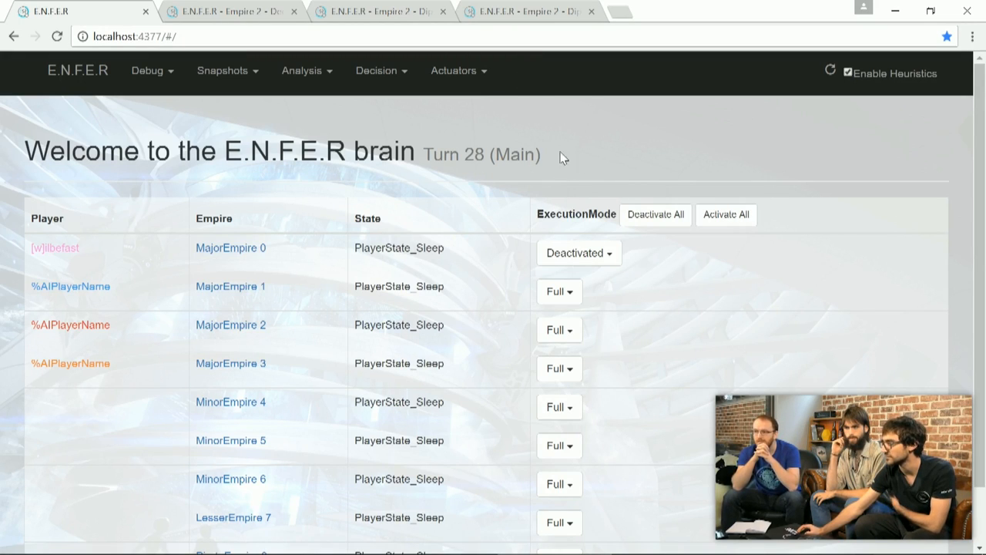
pyautogui.moveTo(544, 122)
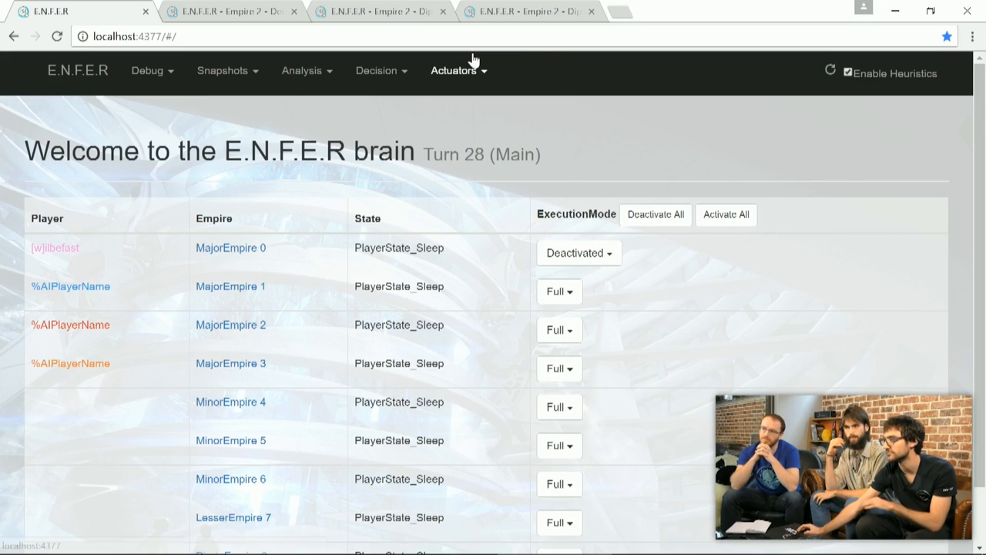
pyautogui.moveTo(162, 115)
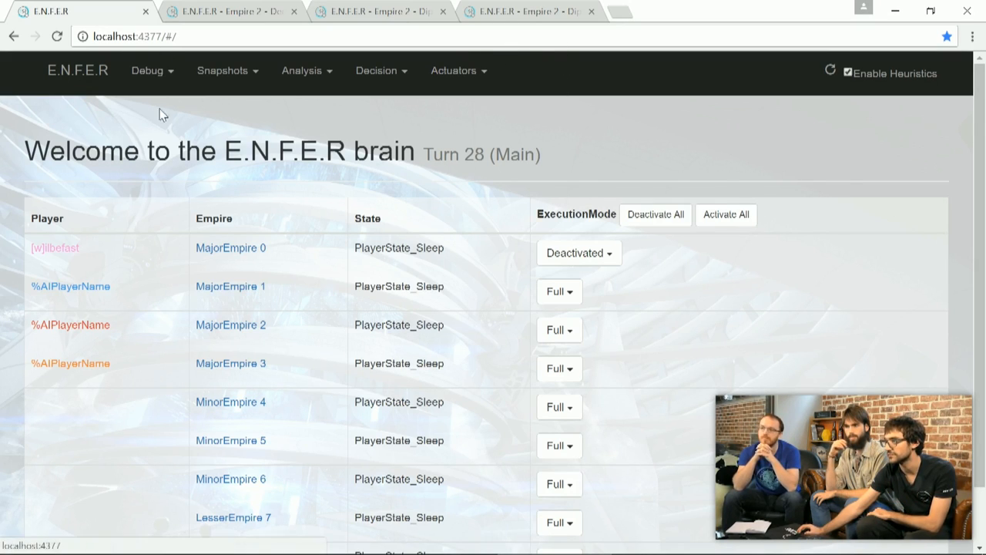
# Browse the Debug and Analysis menus, then bring up the Actuators fleet missions and actions options.
pyautogui.click(148, 71)
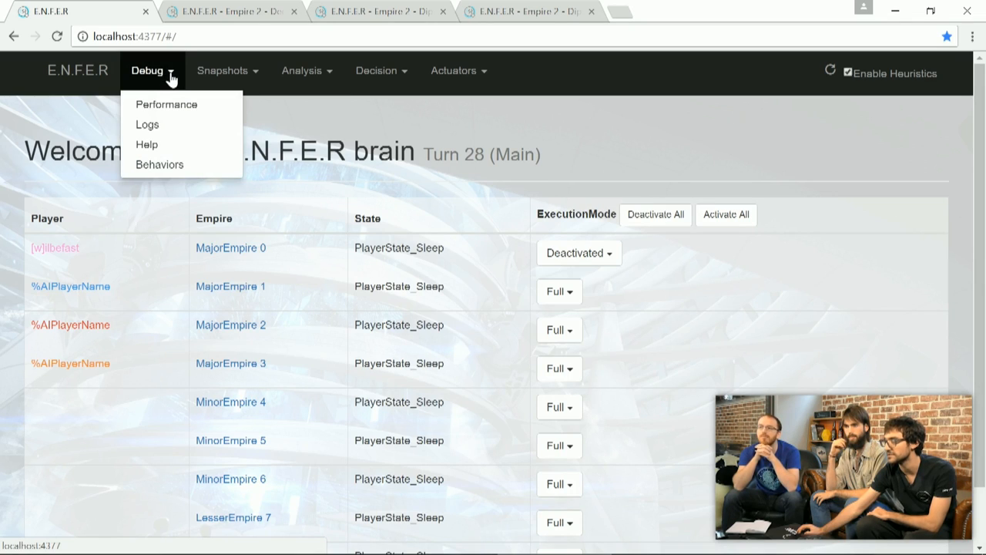
pyautogui.click(152, 71)
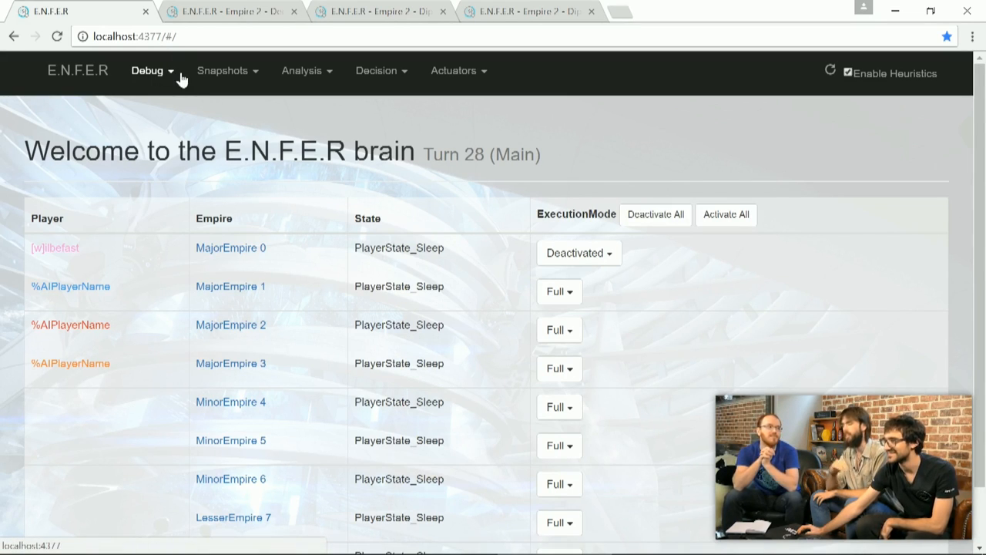
pyautogui.click(222, 70)
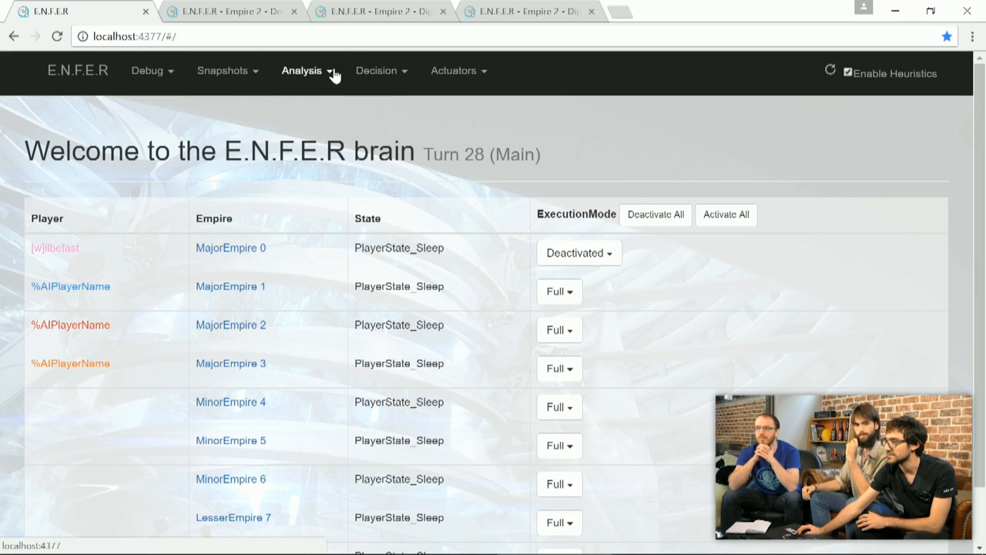
pyautogui.click(307, 70)
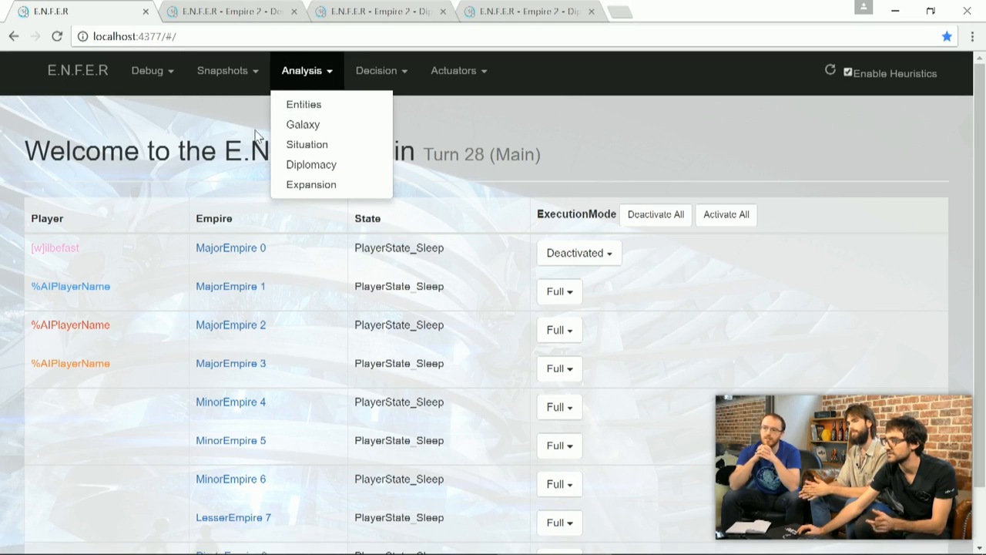
pyautogui.moveTo(304, 104)
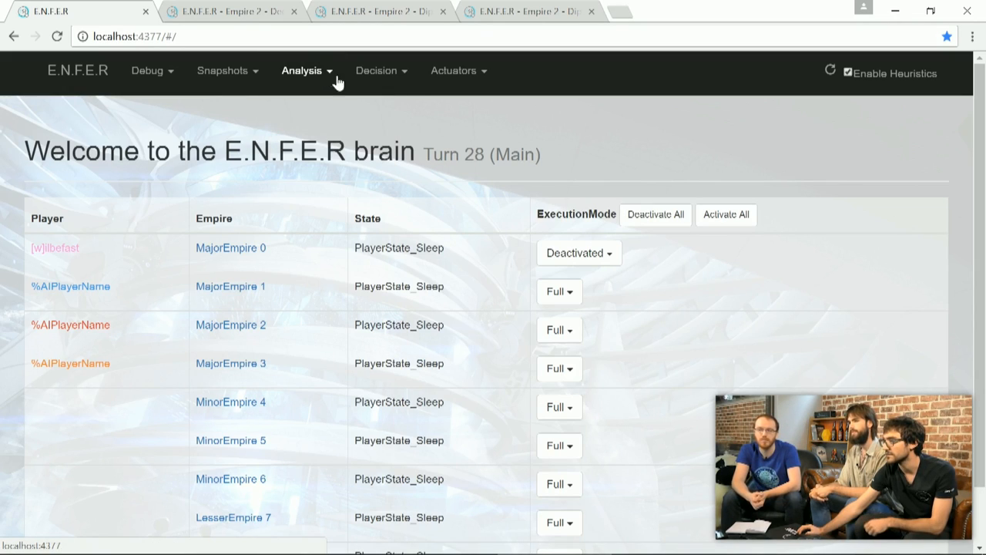
pyautogui.click(382, 70)
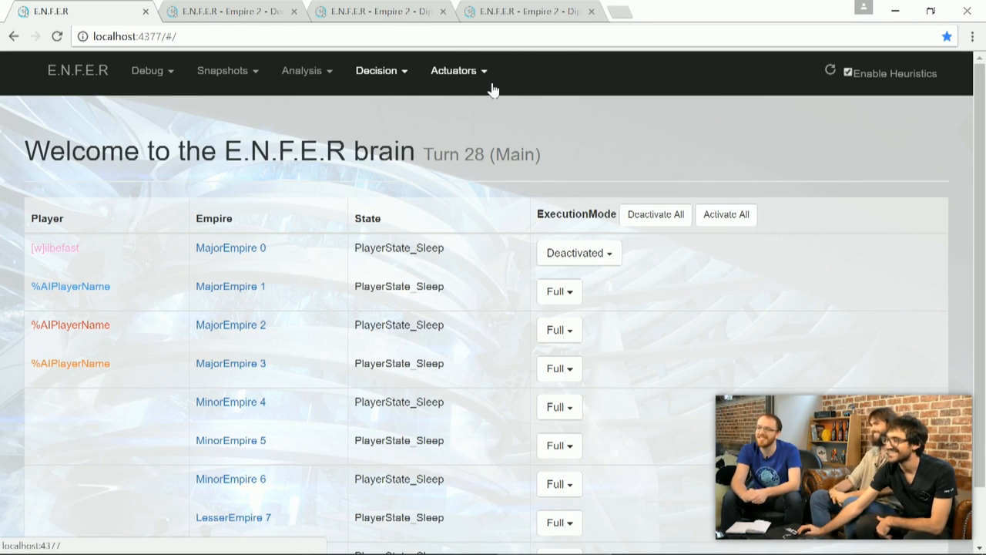
pyautogui.click(457, 70)
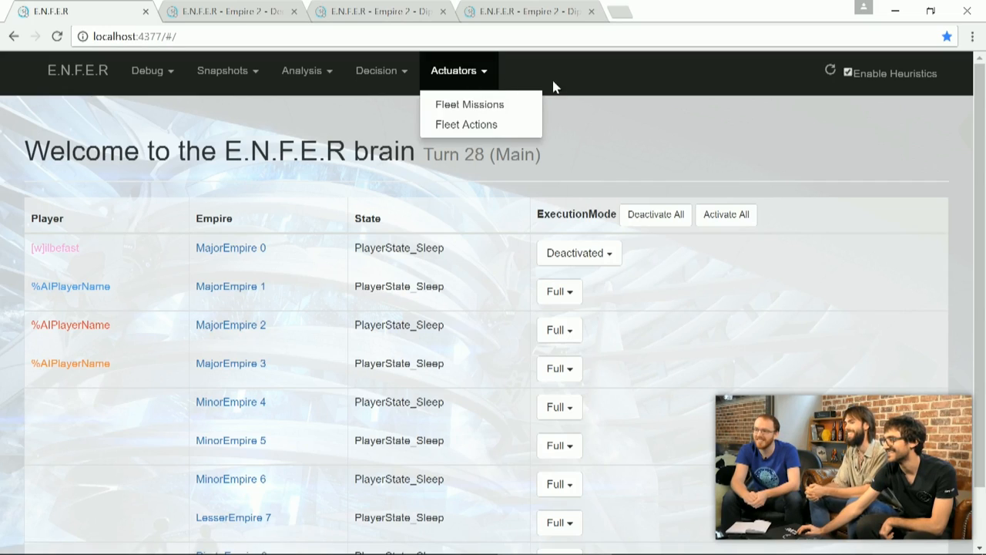
pyautogui.moveTo(520, 144)
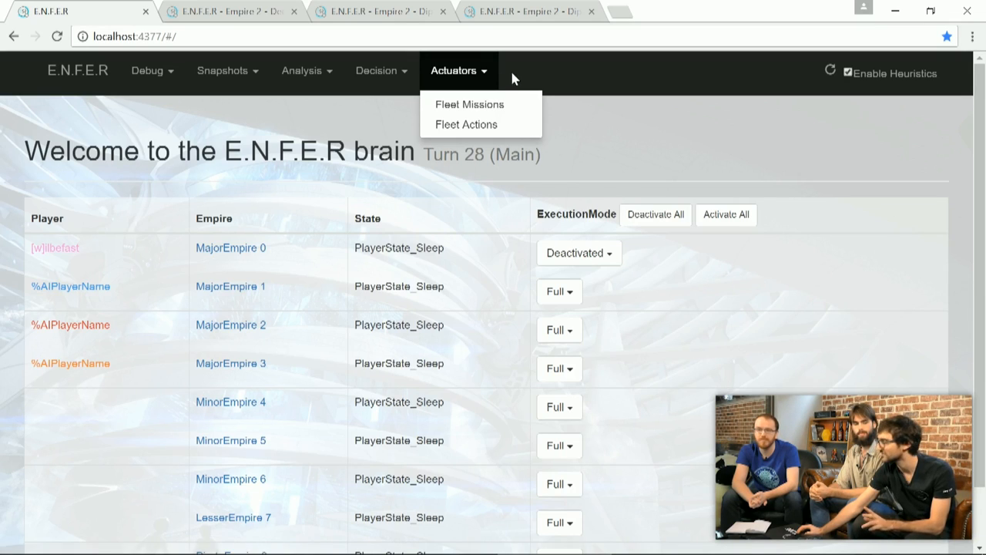
pyautogui.moveTo(520, 69)
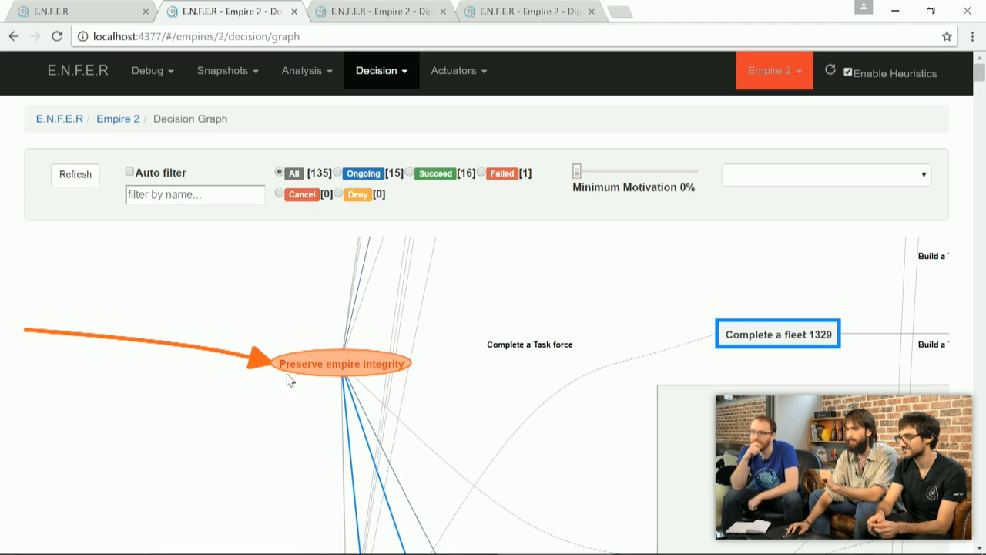
pyautogui.moveTo(471, 382)
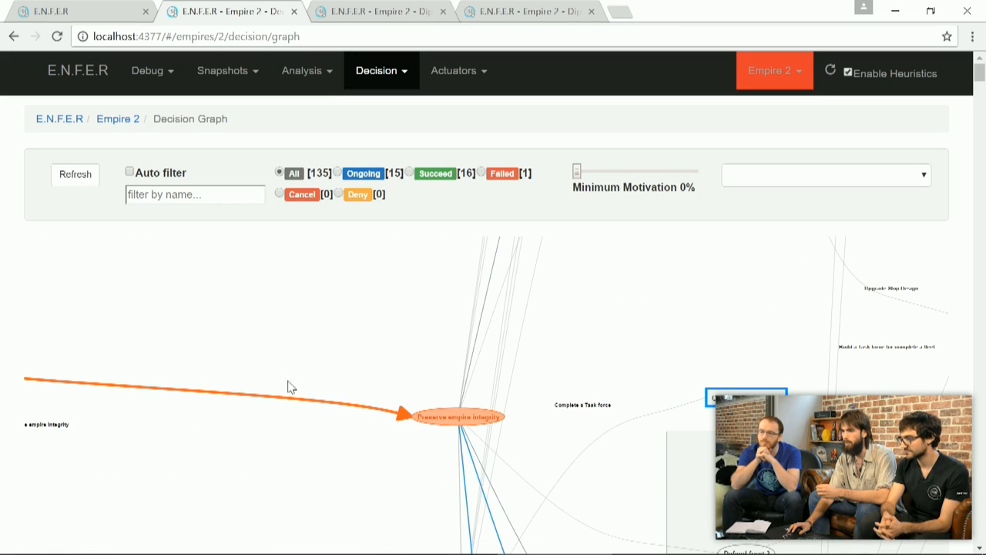
pyautogui.moveTo(549, 388)
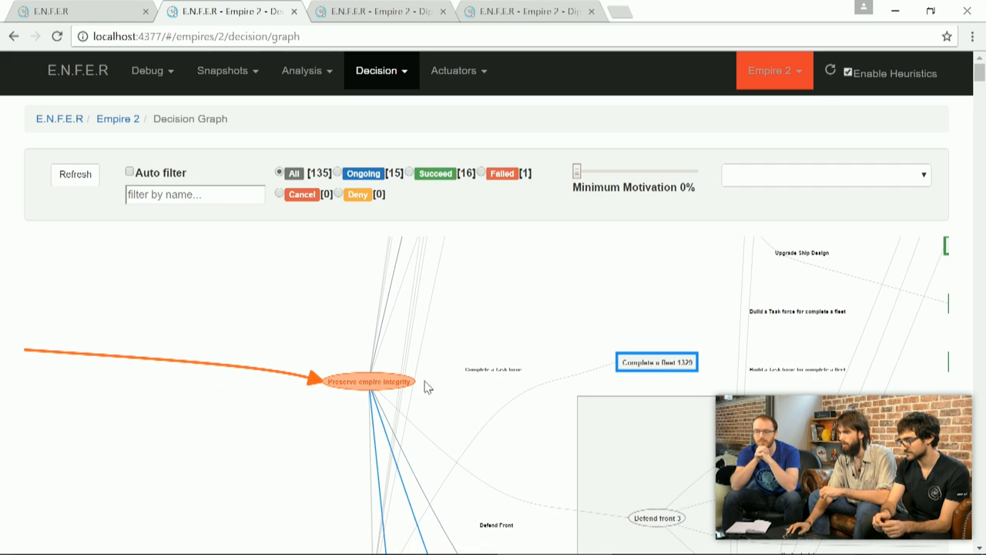
# View the Preserve empire integrity goal details, zoom out, and filter to Ongoing decisions.
pyautogui.click(370, 382)
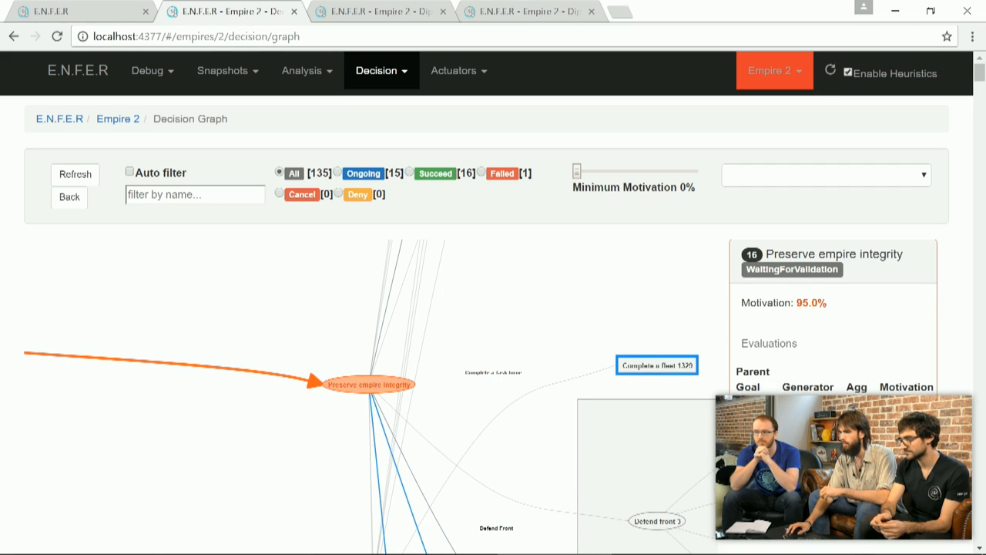
pyautogui.scroll(-3)
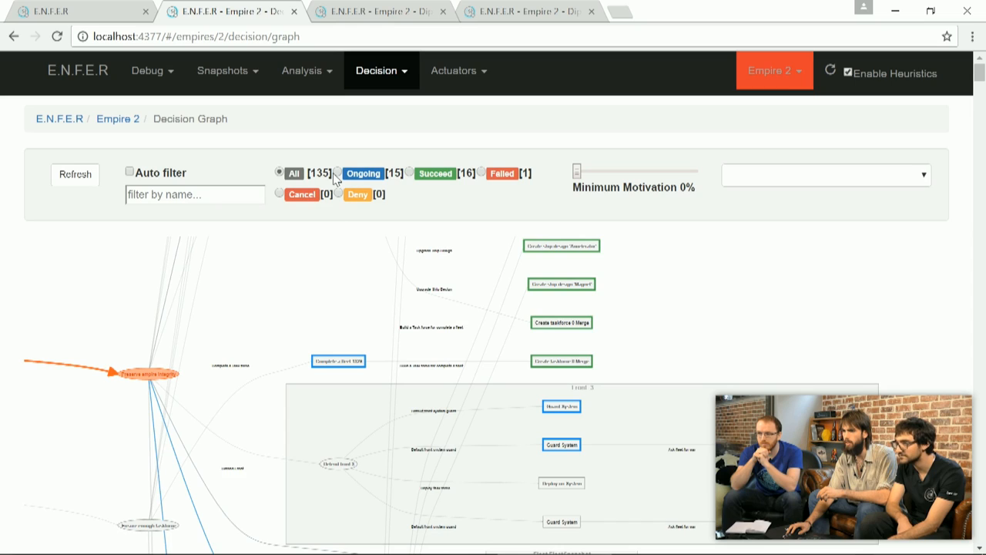
pyautogui.click(824, 175)
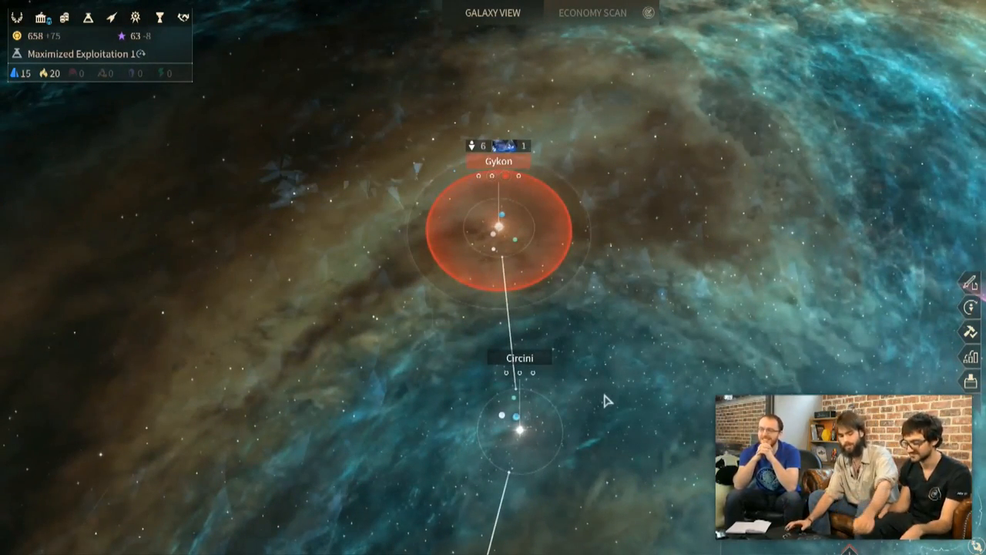
# Alt+Tab from the game back to the Chrome E.N.F.E.R window.
pyautogui.press('alt+tab')
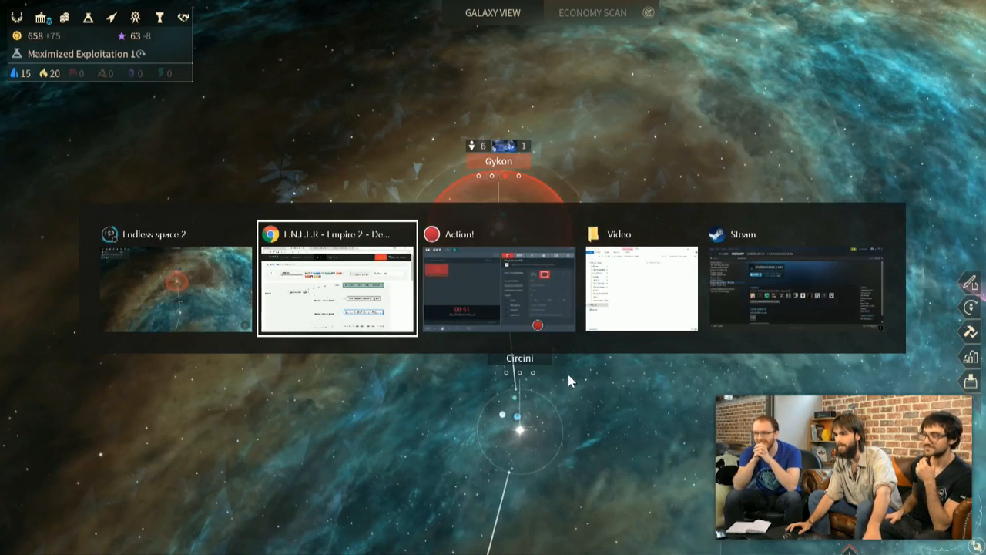
pyautogui.click(336, 281)
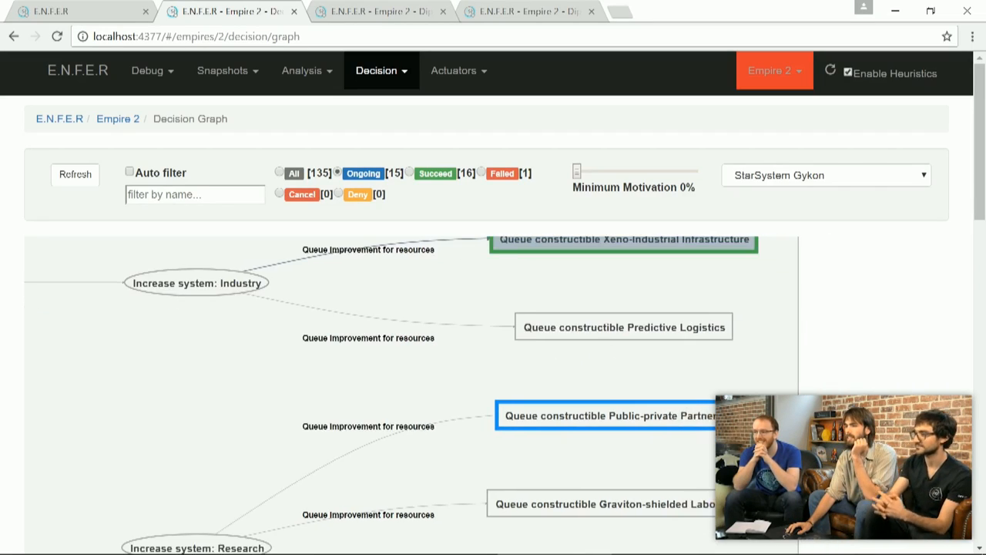
# Inspect the Gykon 'Queue constructible Public-private Partnerships' decision: 0% motivation, under Research.
pyautogui.click(606, 415)
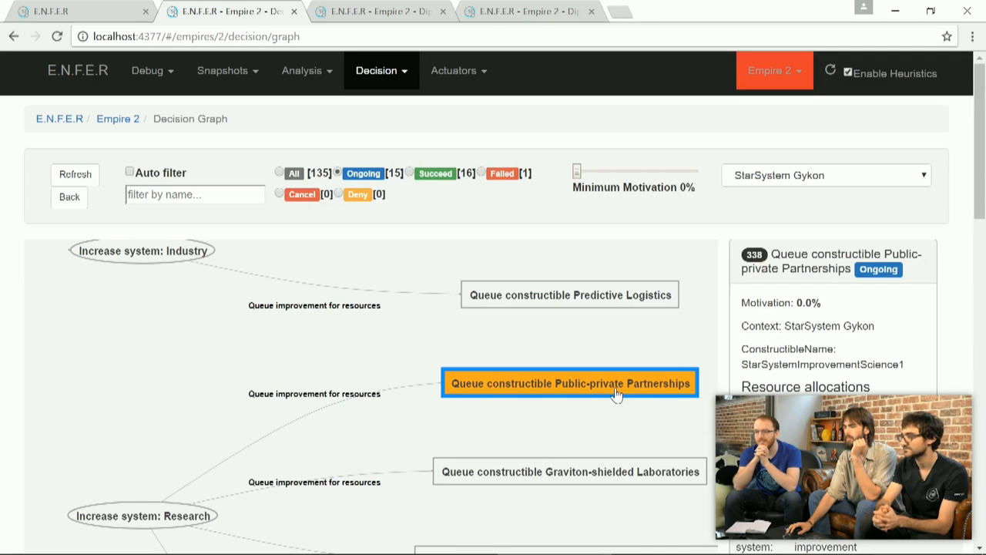
pyautogui.scroll(-3)
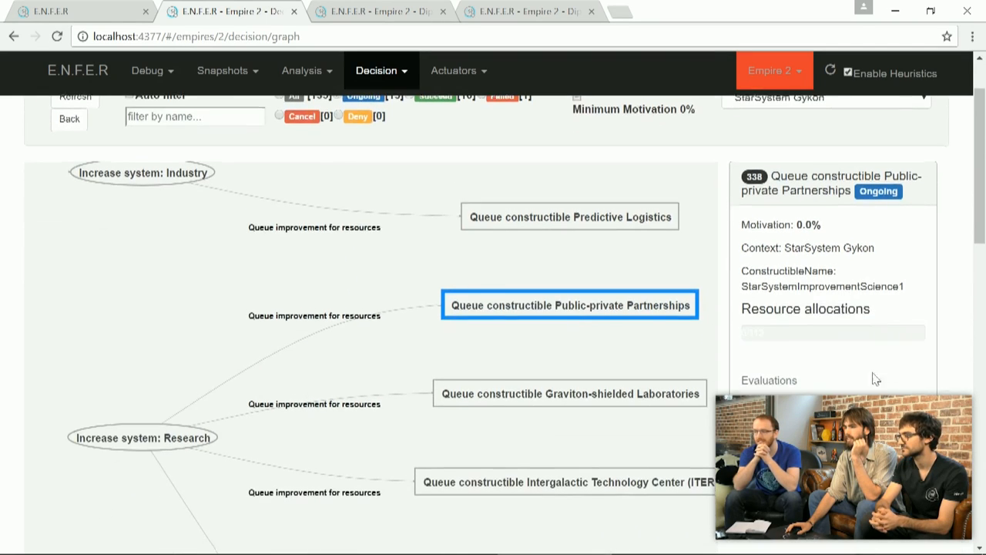
pyautogui.scroll(-3)
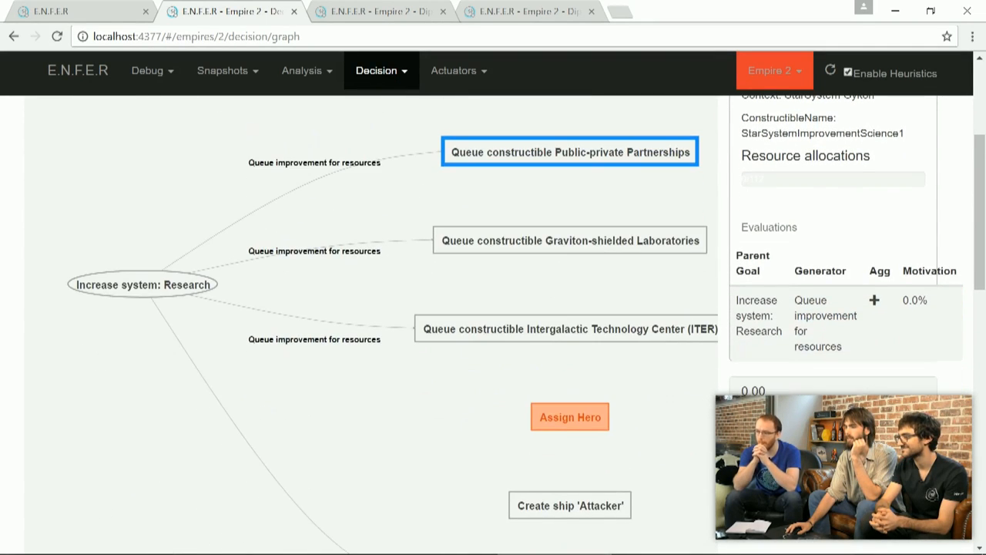
pyautogui.moveTo(711, 438)
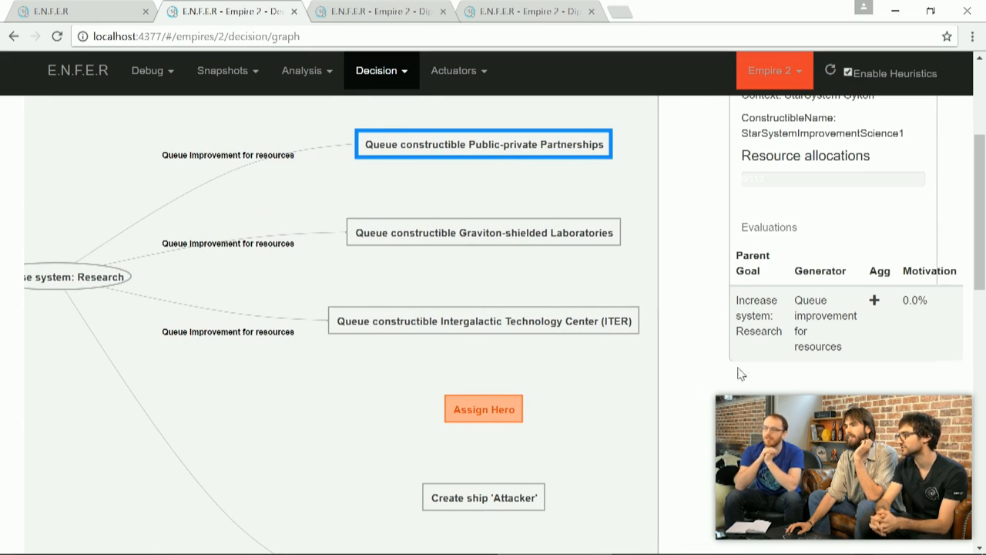
pyautogui.moveTo(431, 436)
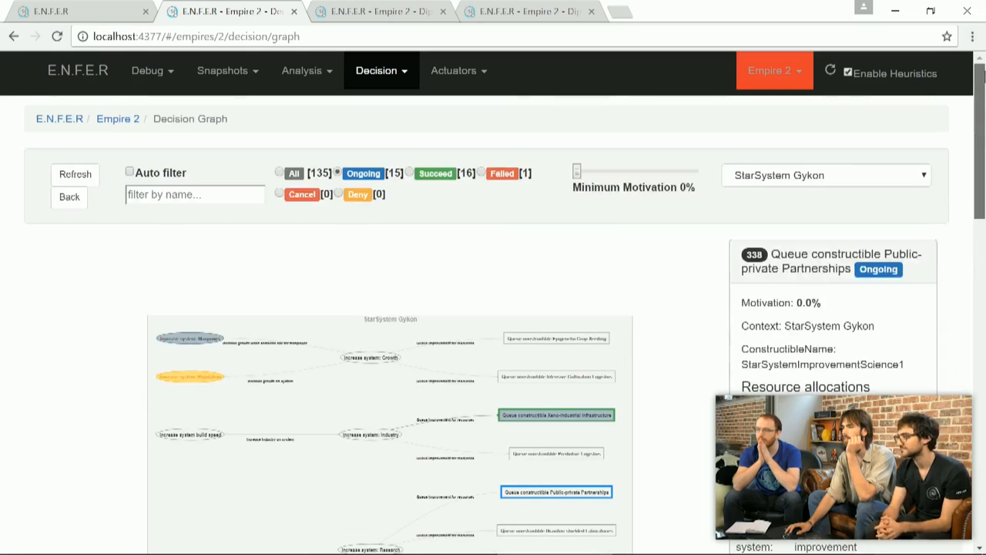
# Switch the graph context to StarSystem Botha and select its Magnetic Field Generators decision.
pyautogui.click(824, 175)
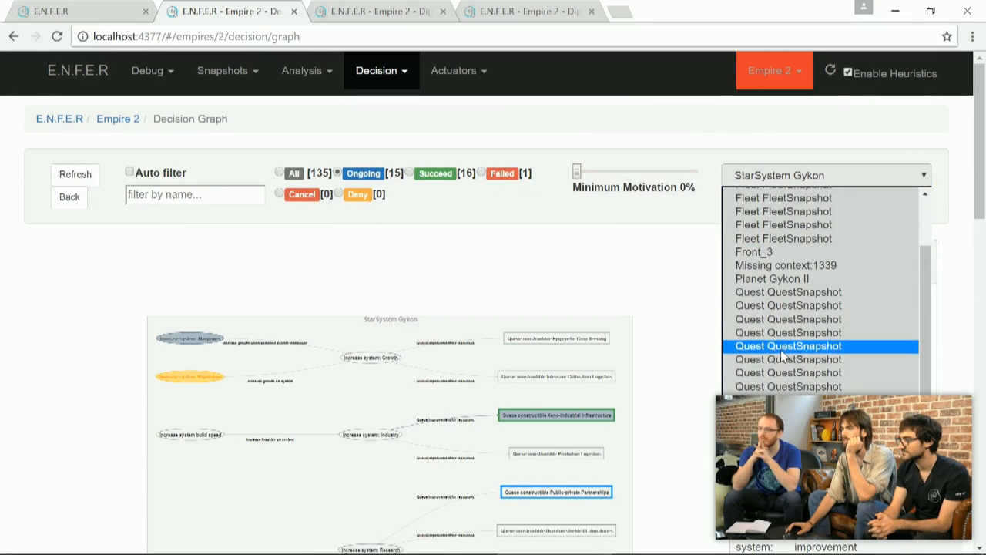
pyautogui.click(786, 346)
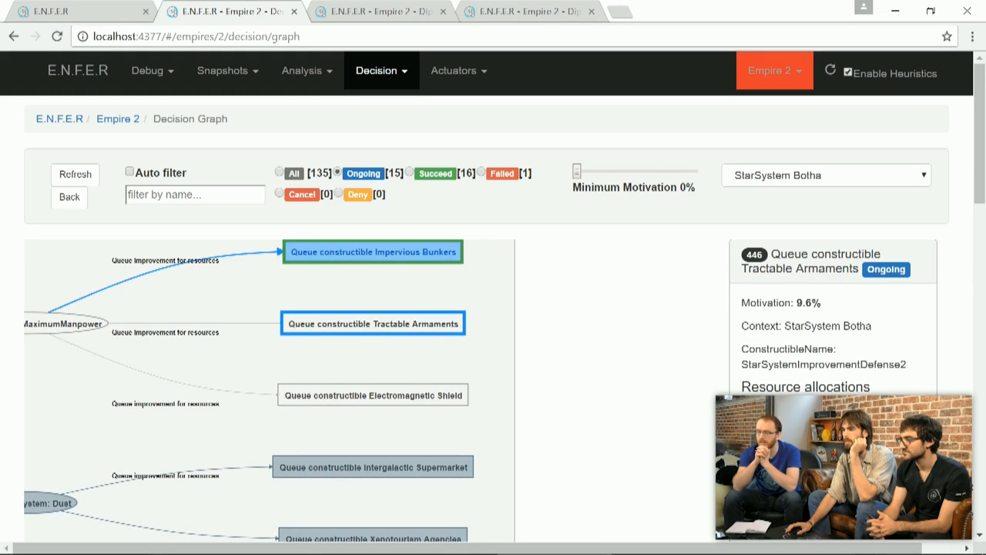
pyautogui.scroll(-3)
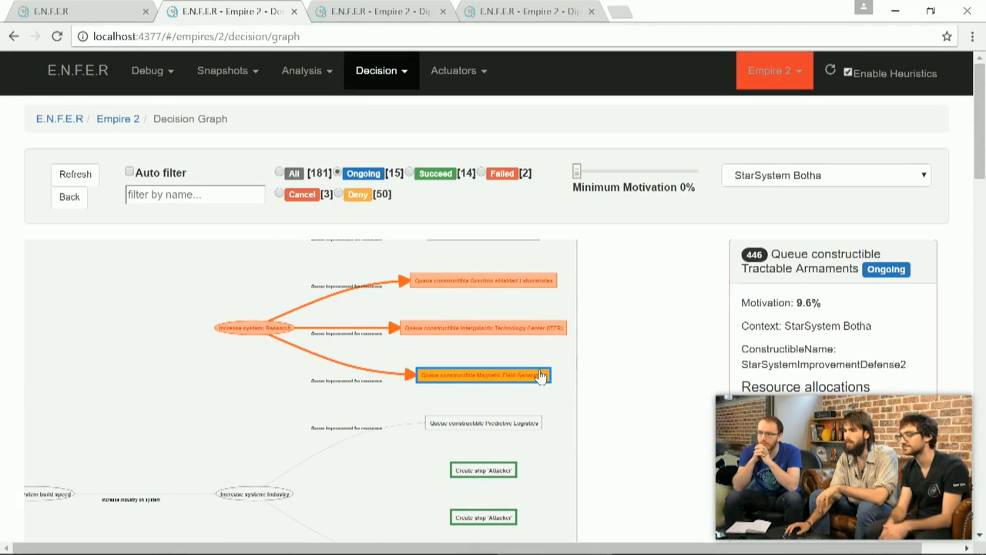
pyautogui.click(481, 375)
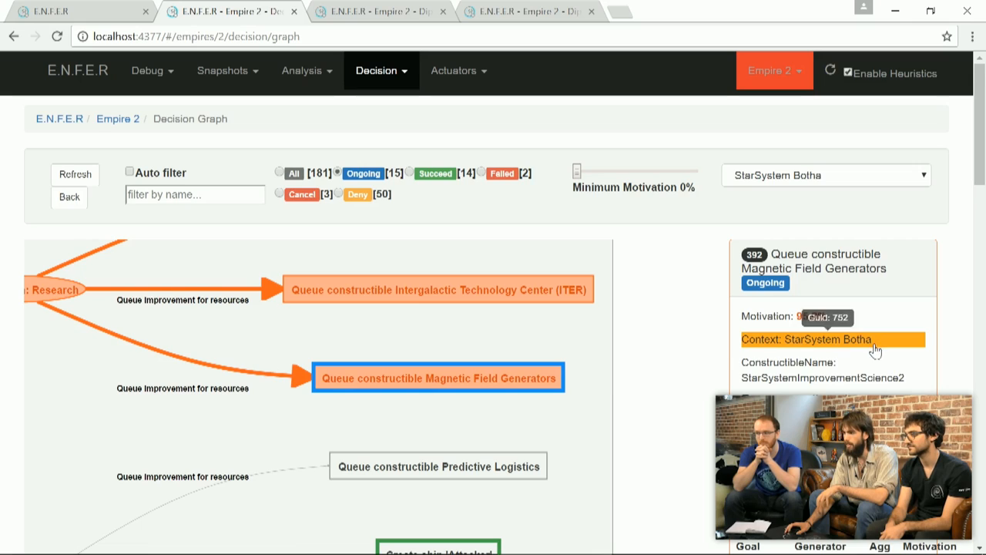
# Read the Magnetic Field Generators details, then enable Auto filter to show its Research chain.
pyautogui.scroll(-3)
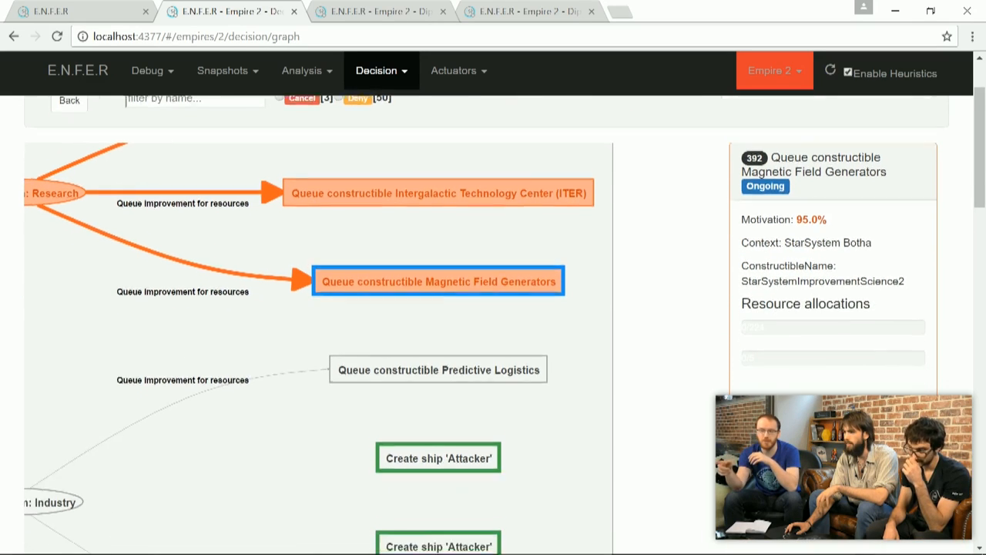
pyautogui.scroll(-3)
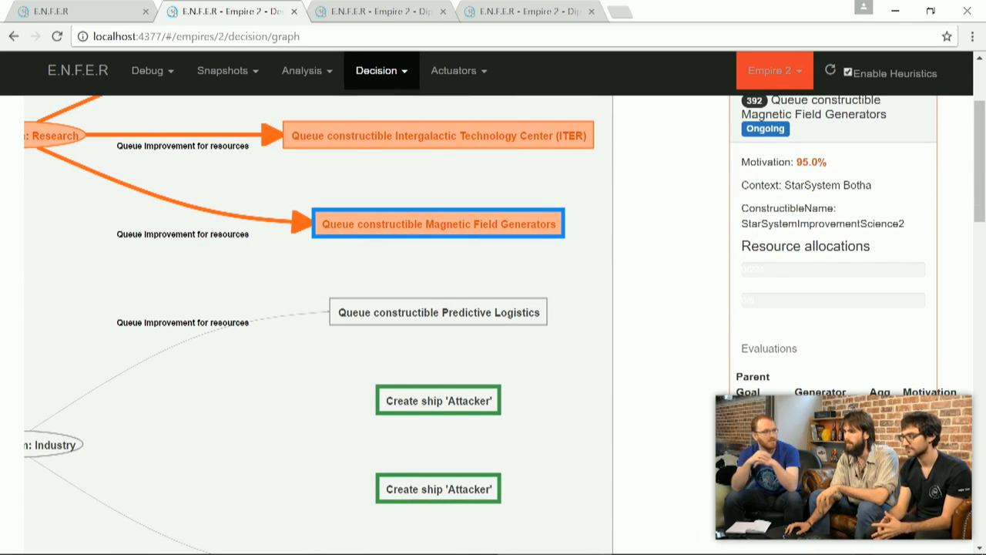
pyautogui.scroll(-3)
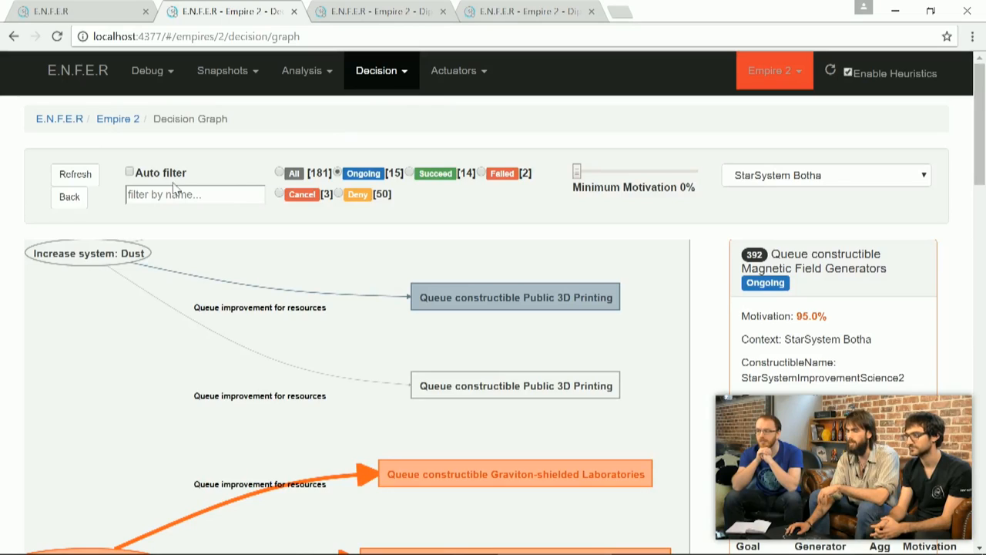
pyautogui.click(129, 171)
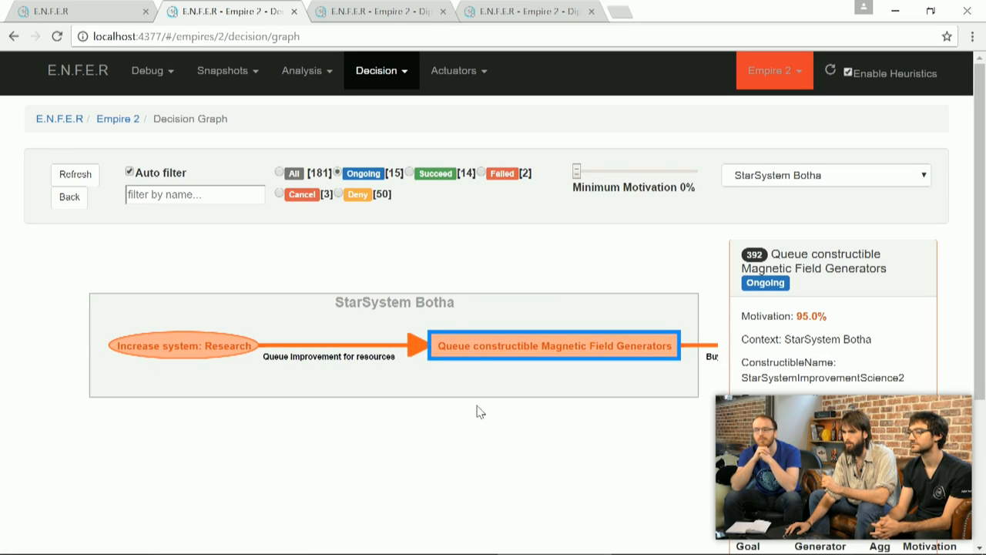
# Inspect the Increase system: Research goal, then Gykon's Increase system: Population goal (57.8% motivation).
pyautogui.click(183, 345)
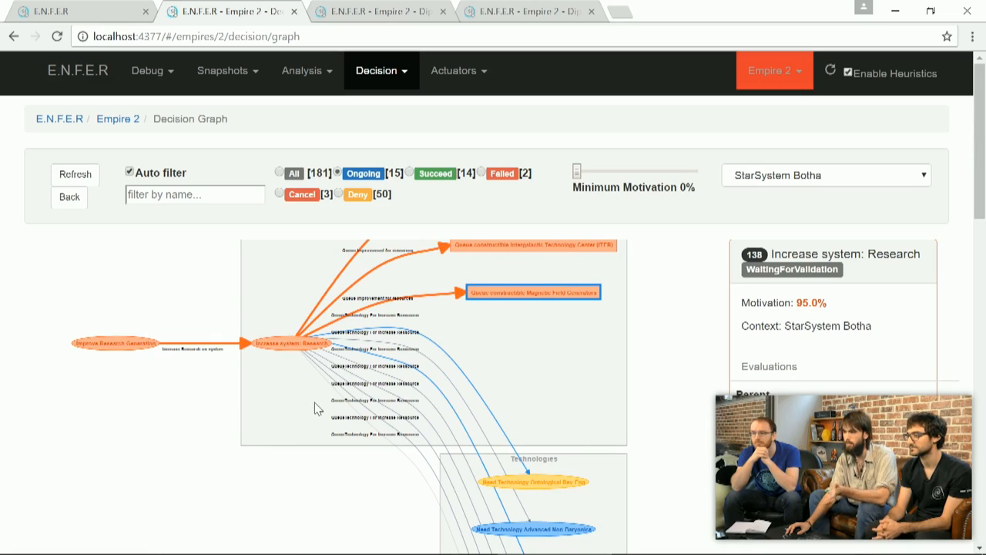
pyautogui.moveTo(156, 378)
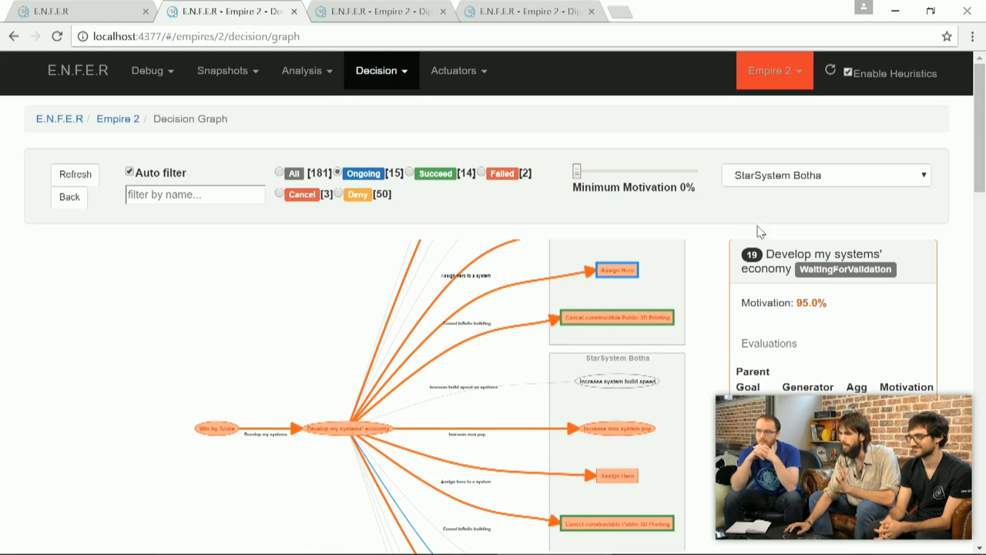
pyautogui.scroll(-3)
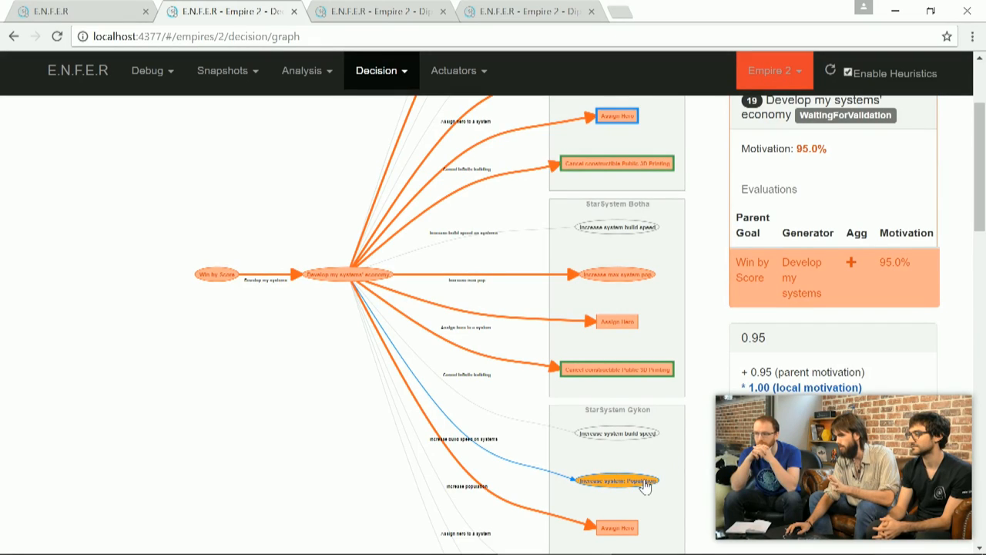
pyautogui.click(616, 481)
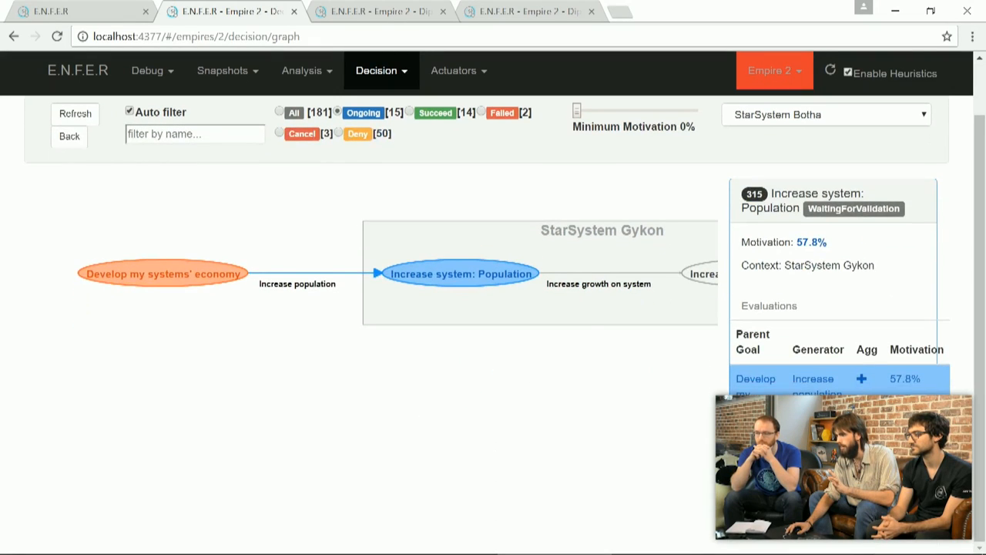
pyautogui.scroll(-3)
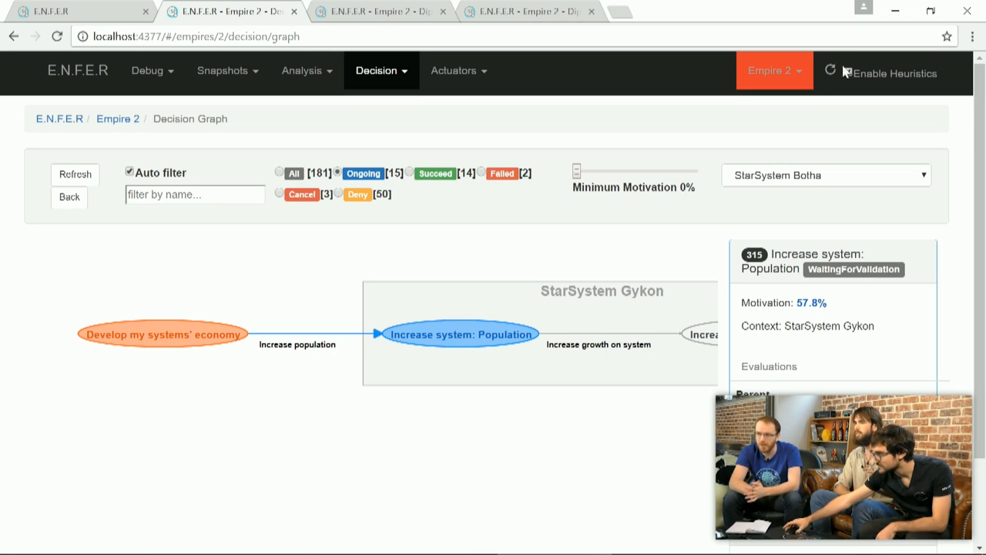
# Bring up the game's Diplomatic Status showing Long-Night (AI) in a cold war, reserved toward Vilbefast.
pyautogui.click(849, 73)
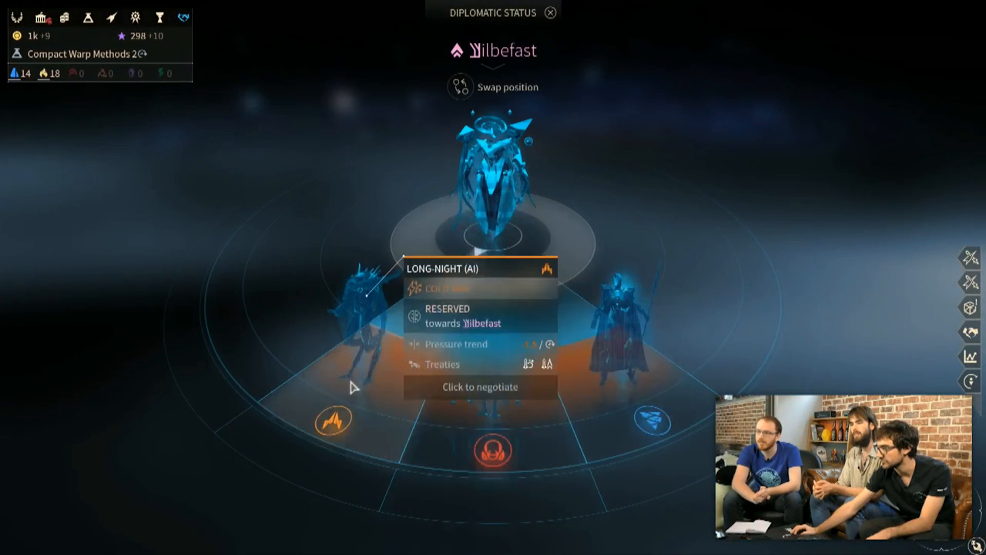
# Close Diplomatic Status and select the 2nd Audacious fleet at Botha.
pyautogui.click(550, 12)
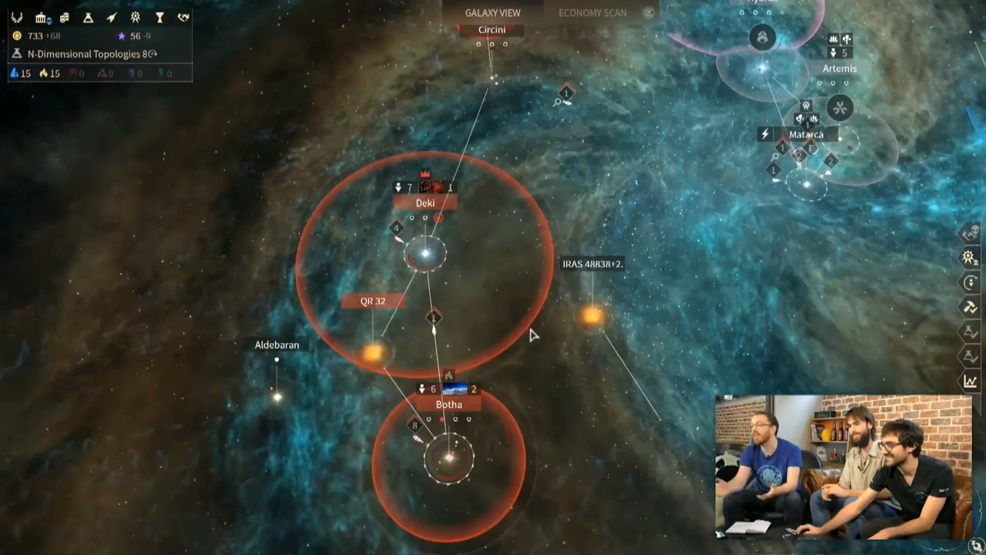
pyautogui.click(440, 447)
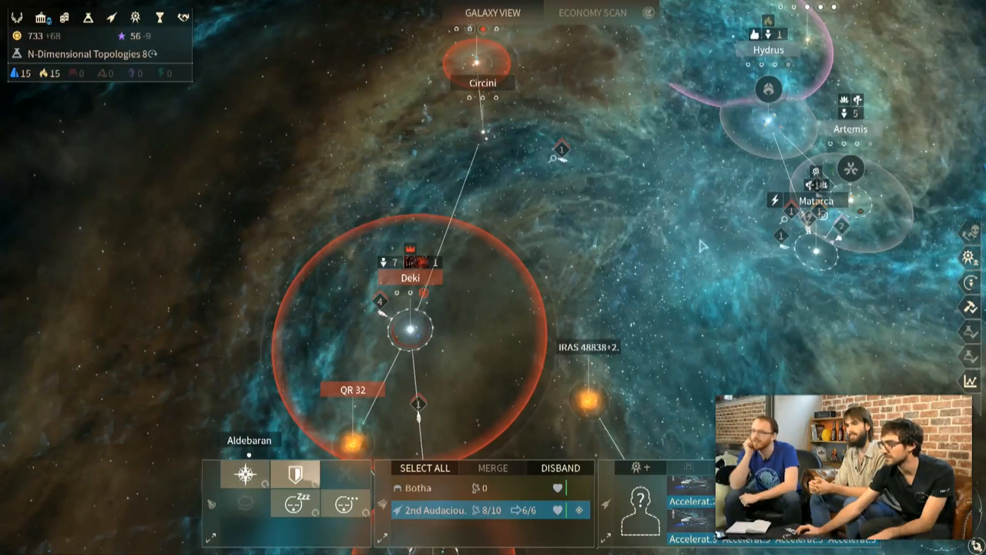
pyautogui.moveTo(552, 249)
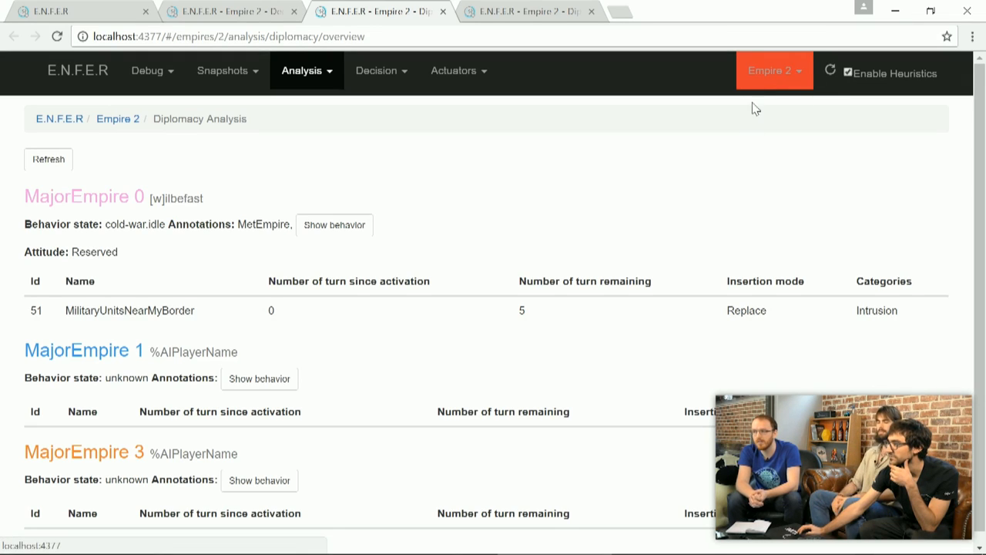
pyautogui.moveTo(771, 55)
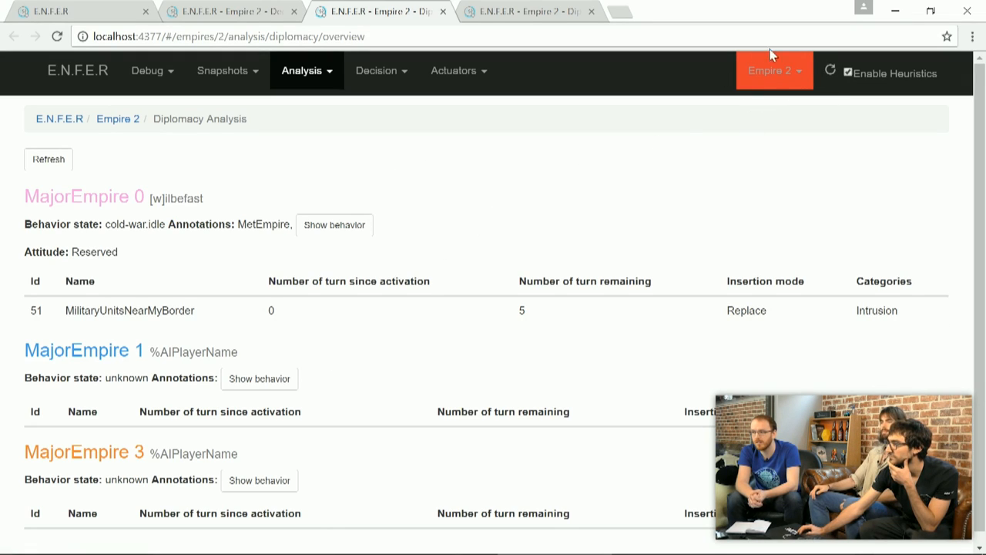
pyautogui.moveTo(675, 324)
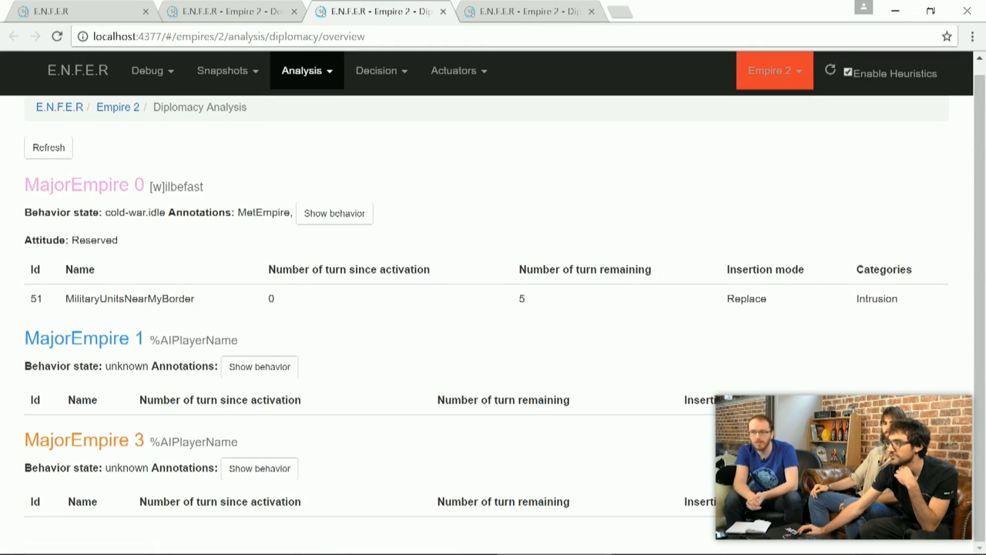
# Open Empire 2's Diplomacy analysis, showing MajorEmpire 0 in cold-war.idle.
pyautogui.doubleClick(189, 187)
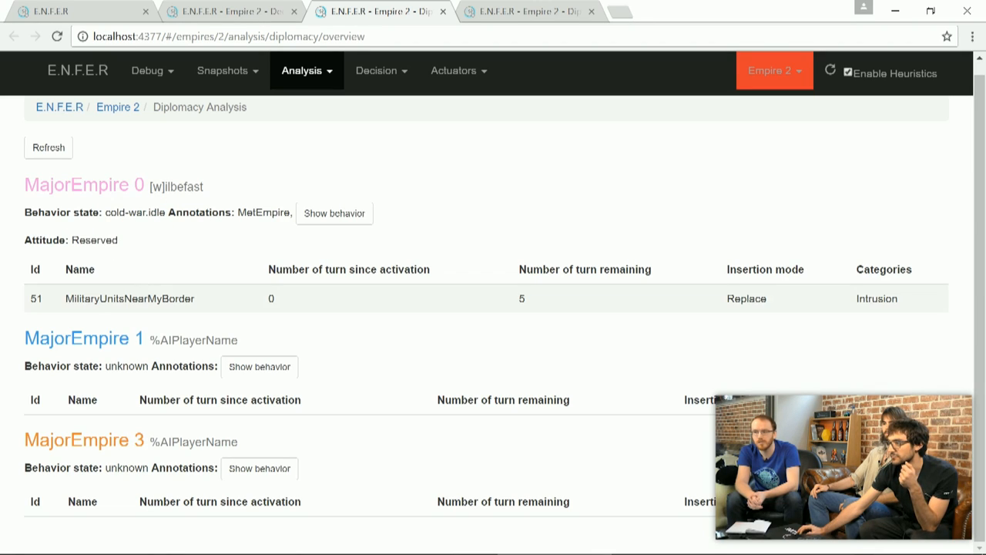
pyautogui.doubleClick(129, 298)
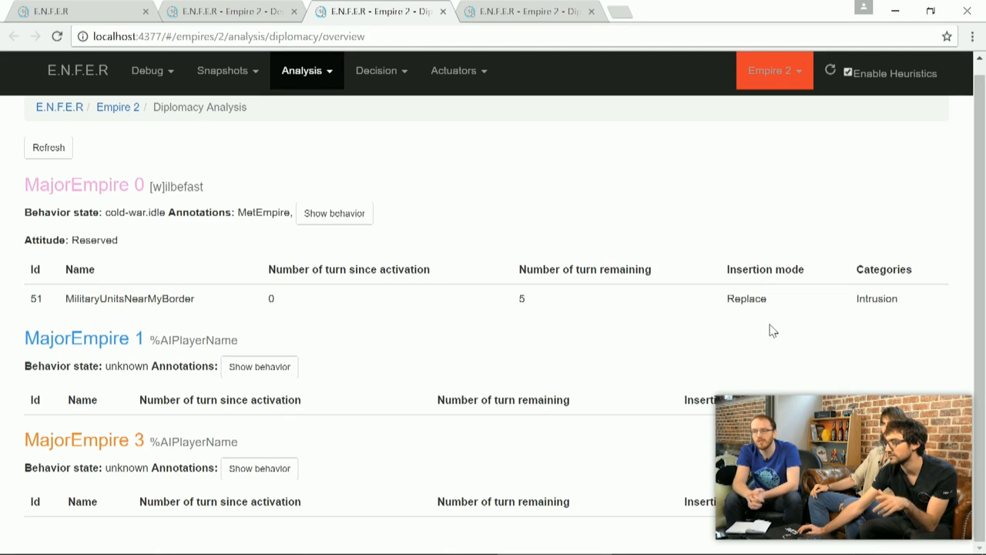
pyautogui.moveTo(763, 288)
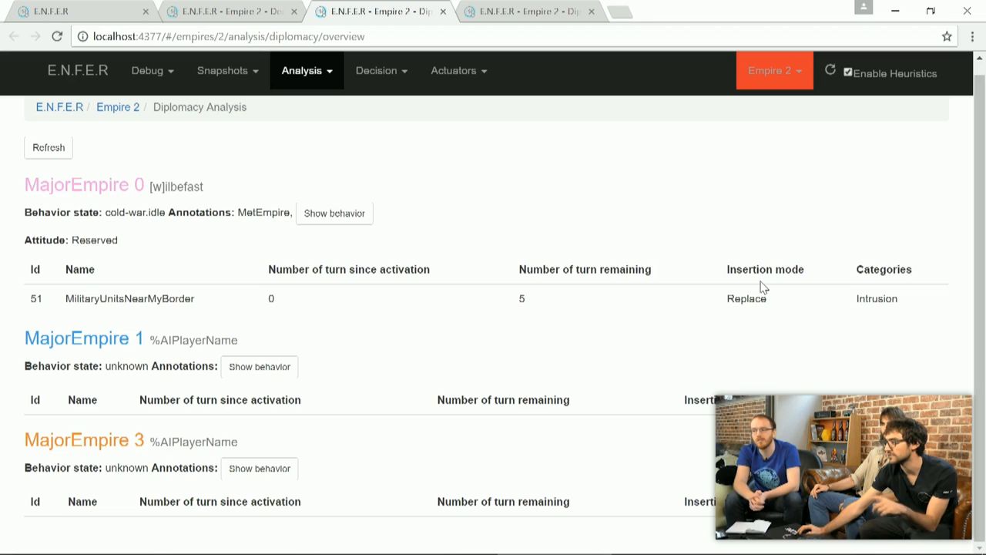
pyautogui.moveTo(199, 312)
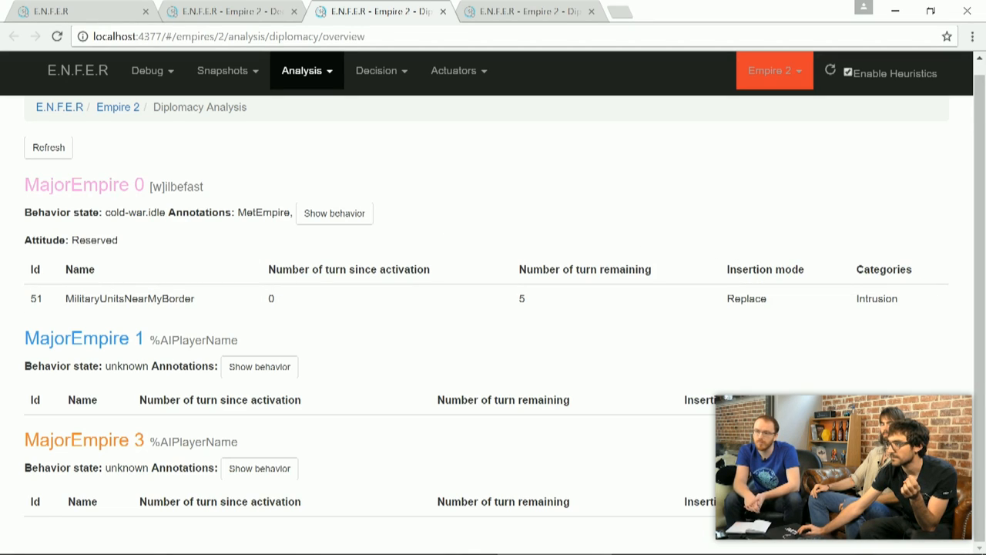
pyautogui.moveTo(258, 280)
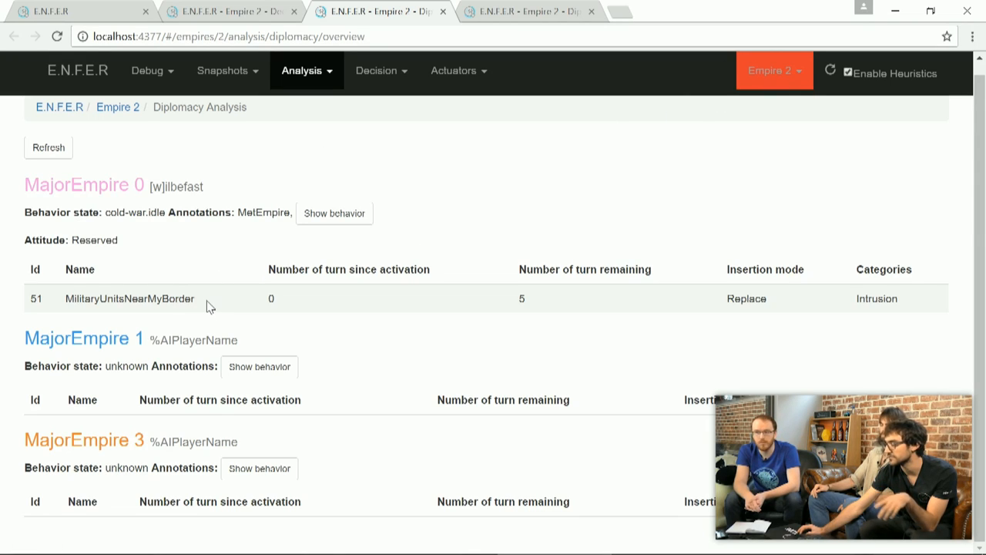
pyautogui.moveTo(245, 299)
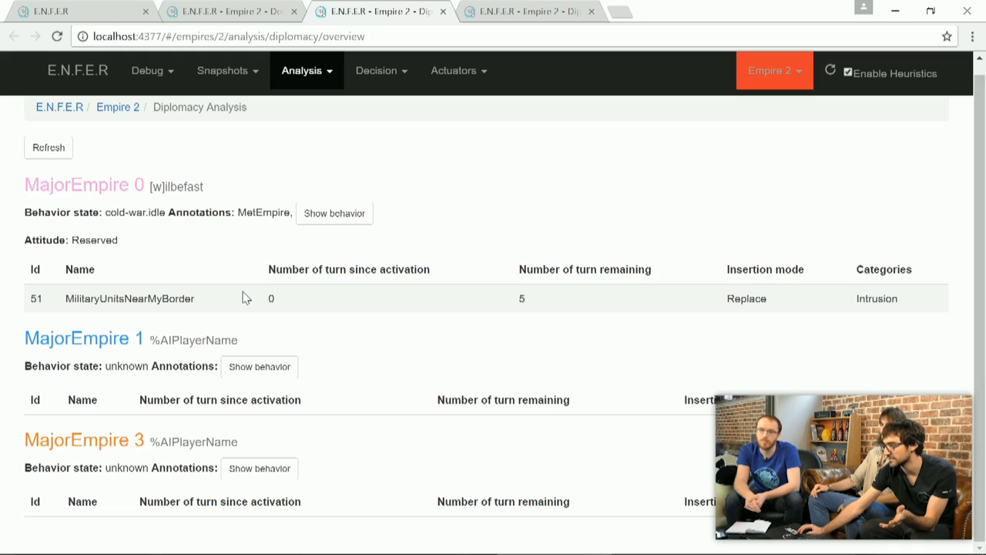
pyautogui.moveTo(381, 262)
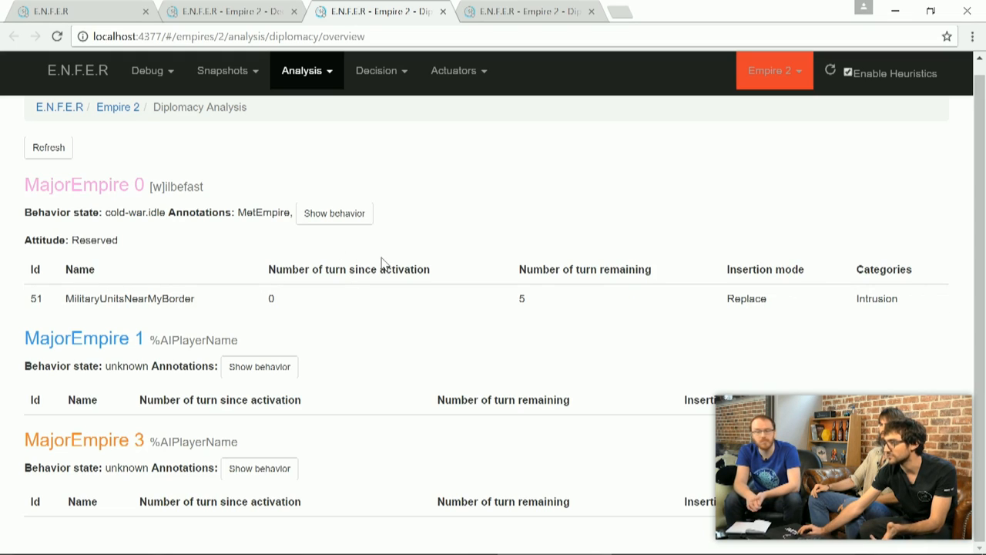
pyautogui.moveTo(293, 262)
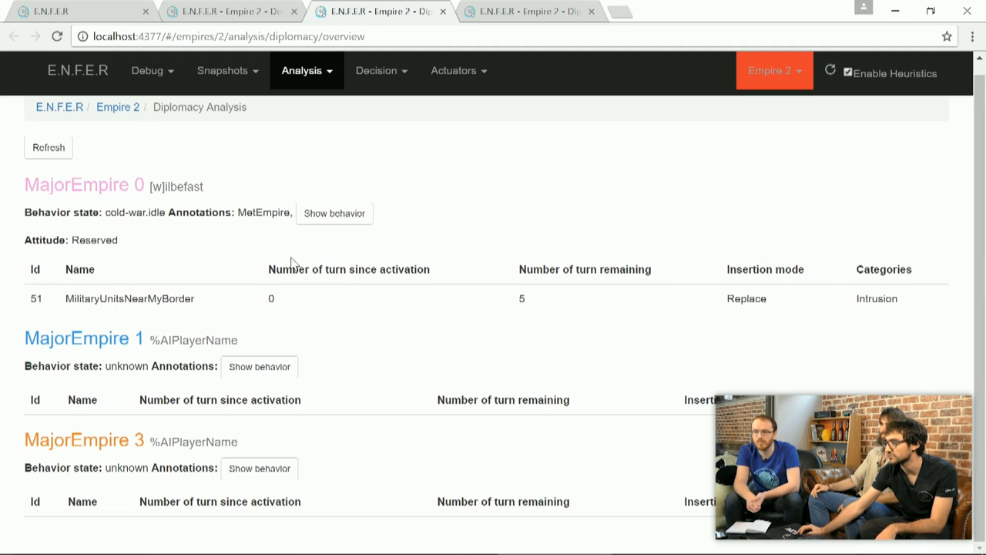
# Show MajorEmpire 0's behavior graph and zoom into its idle state transitions.
pyautogui.click(334, 212)
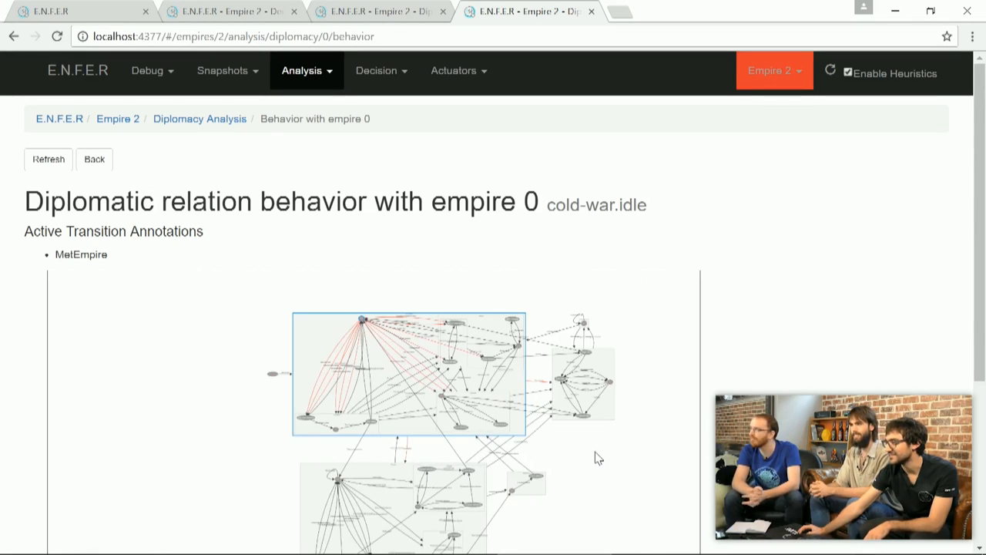
pyautogui.moveTo(609, 510)
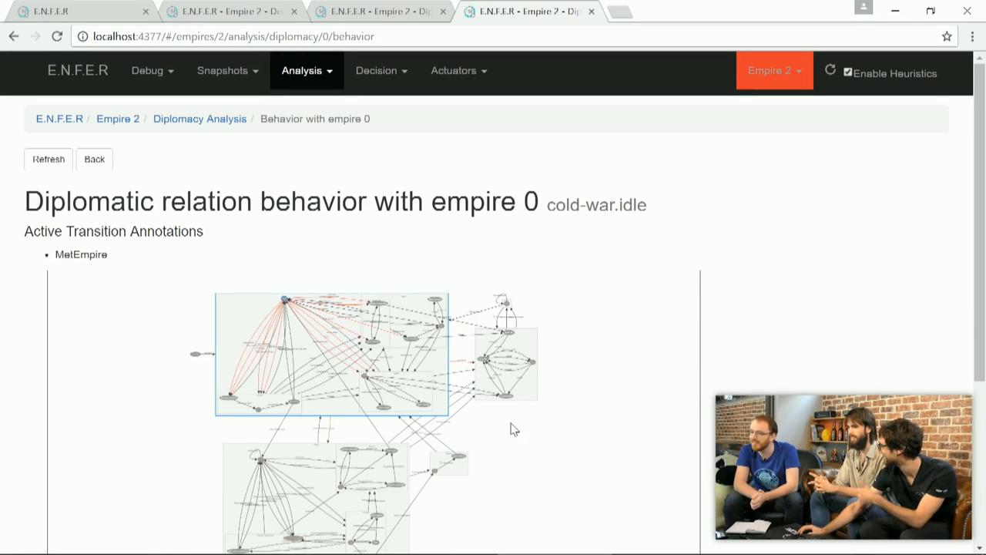
pyautogui.moveTo(482, 434)
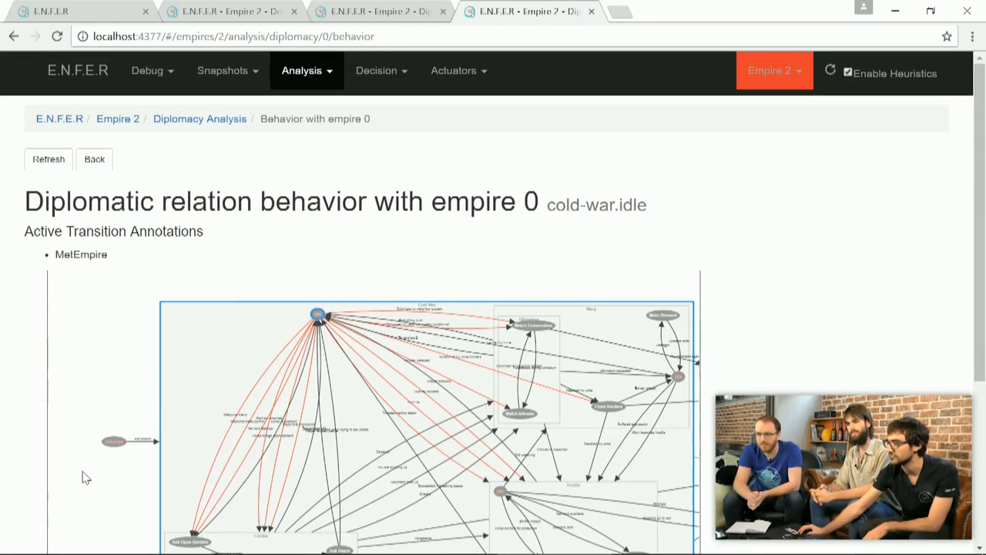
pyautogui.scroll(-3)
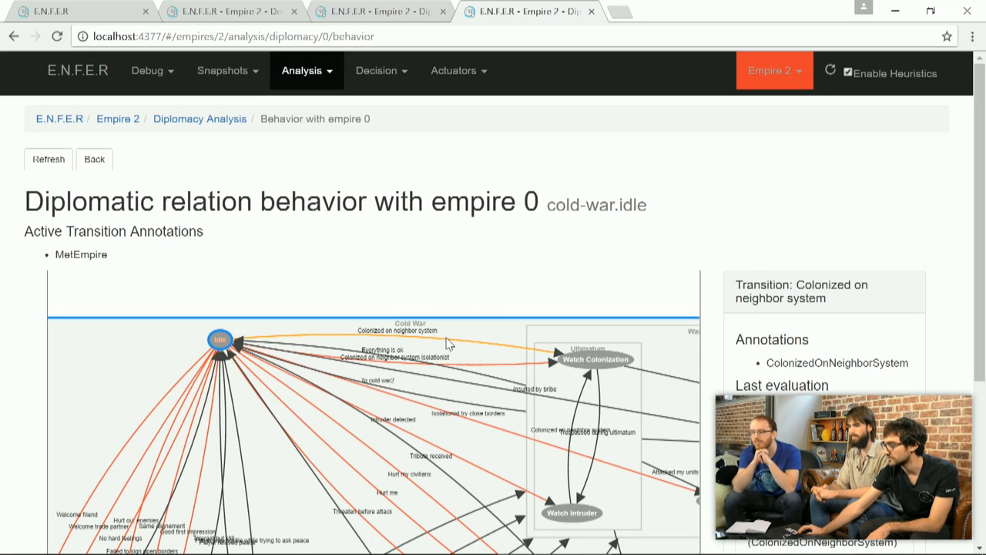
pyautogui.moveTo(410, 357)
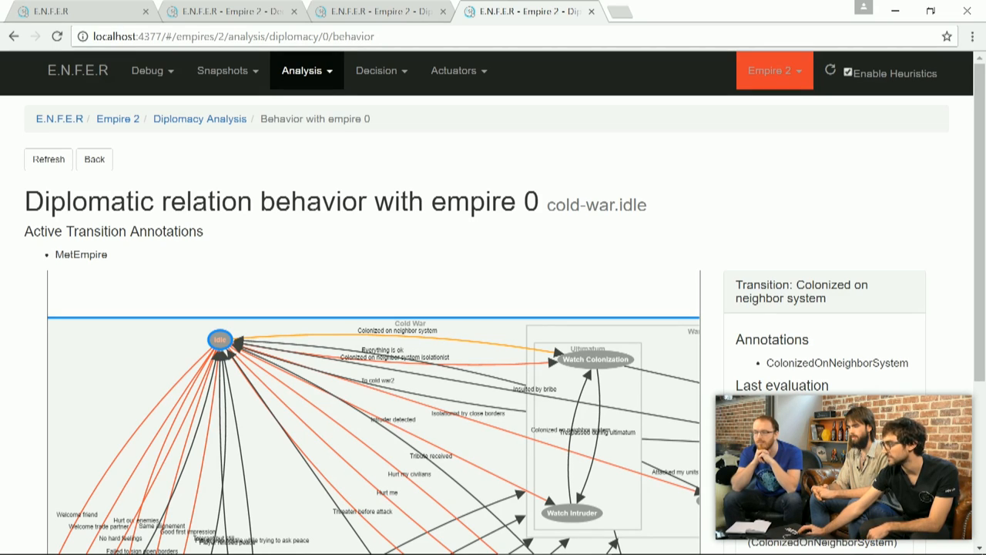
# Scroll the graph view to inspect the 'Colonized on neighbor system' transition details.
pyautogui.scroll(-3)
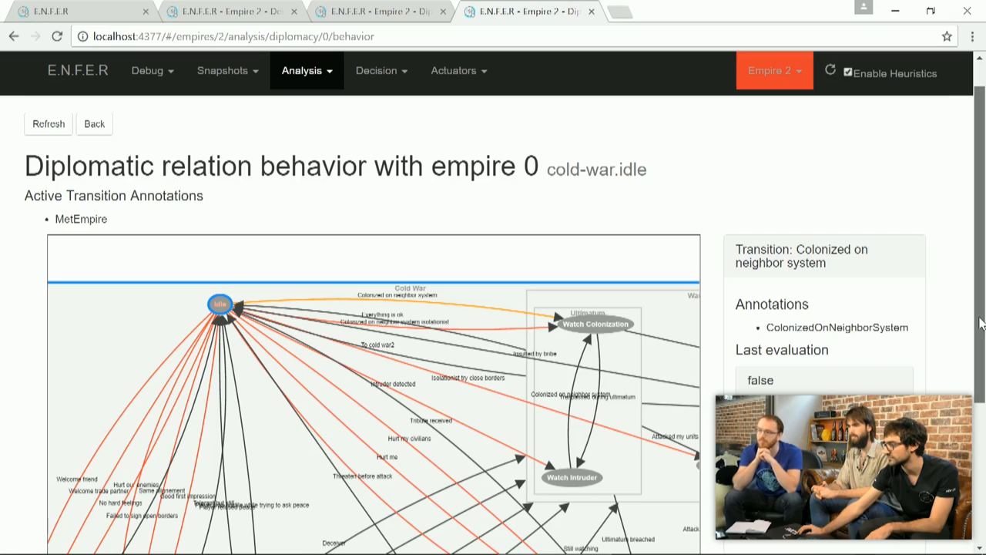
pyautogui.moveTo(637, 267)
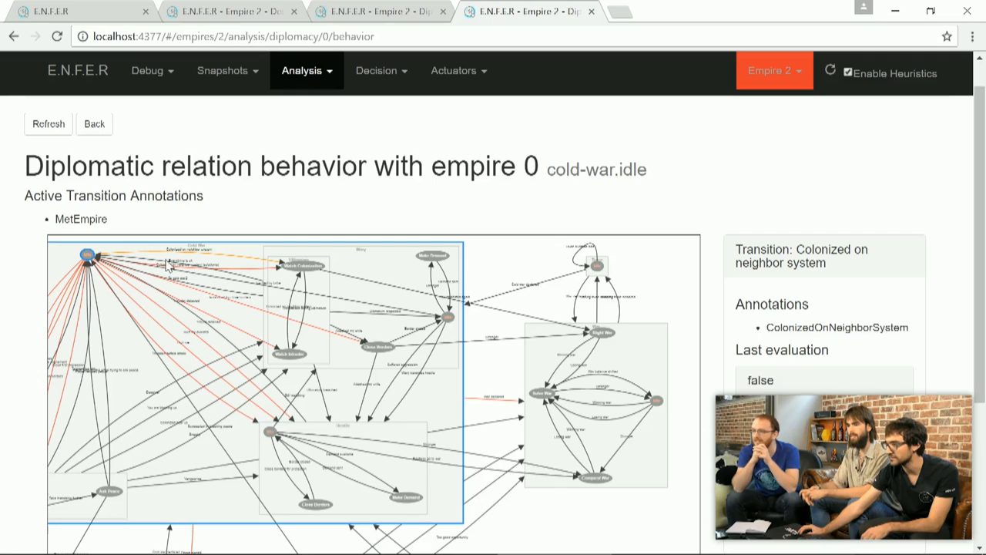
pyautogui.moveTo(276, 272)
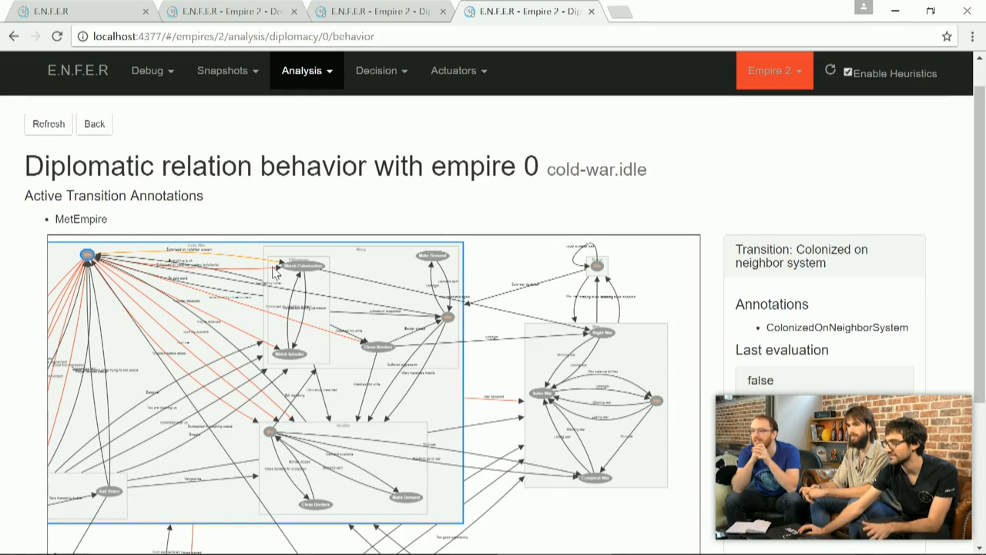
pyautogui.moveTo(565, 515)
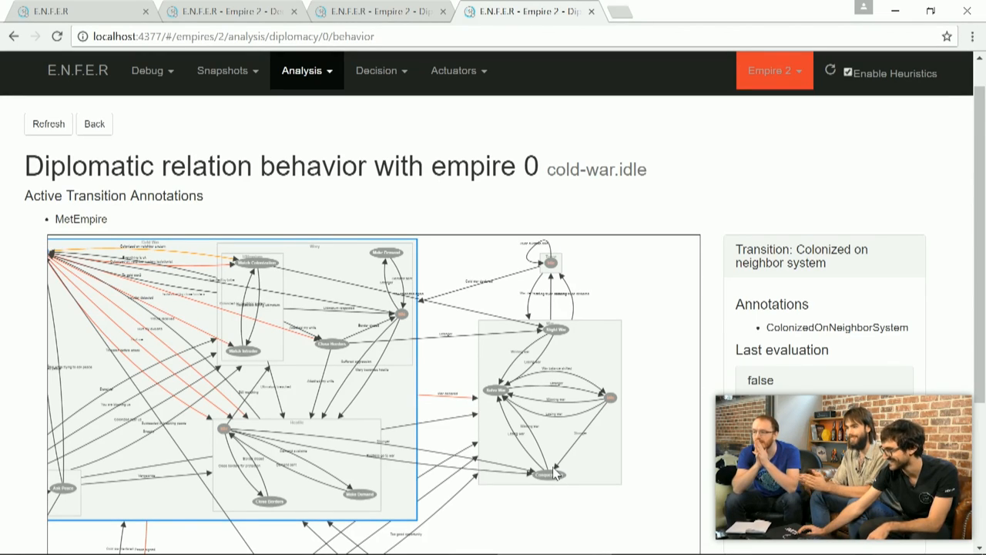
# Select the Conquest War node, jump to that state, and refresh to show war.conquest-war.
pyautogui.click(547, 475)
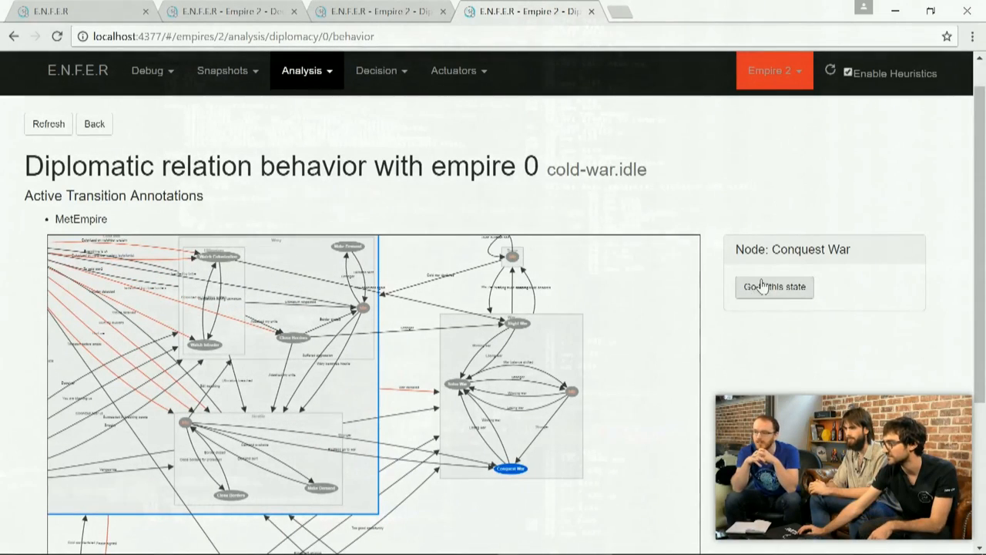
pyautogui.moveTo(621, 517)
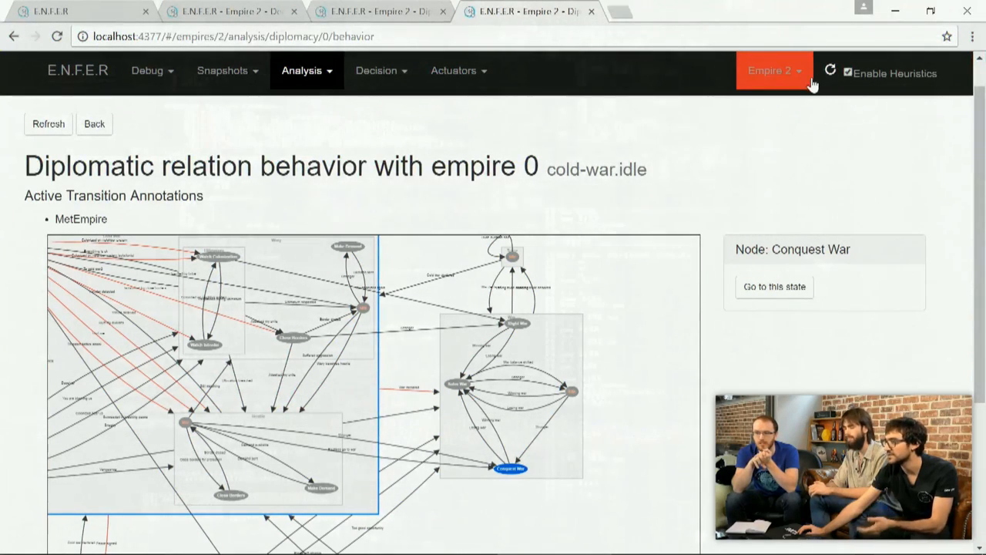
pyautogui.click(47, 123)
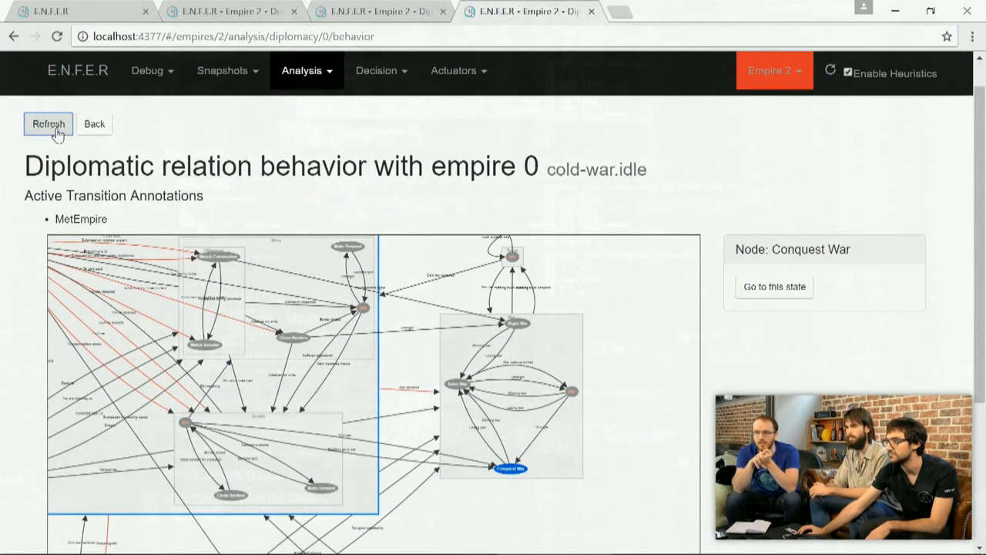
pyautogui.click(48, 123)
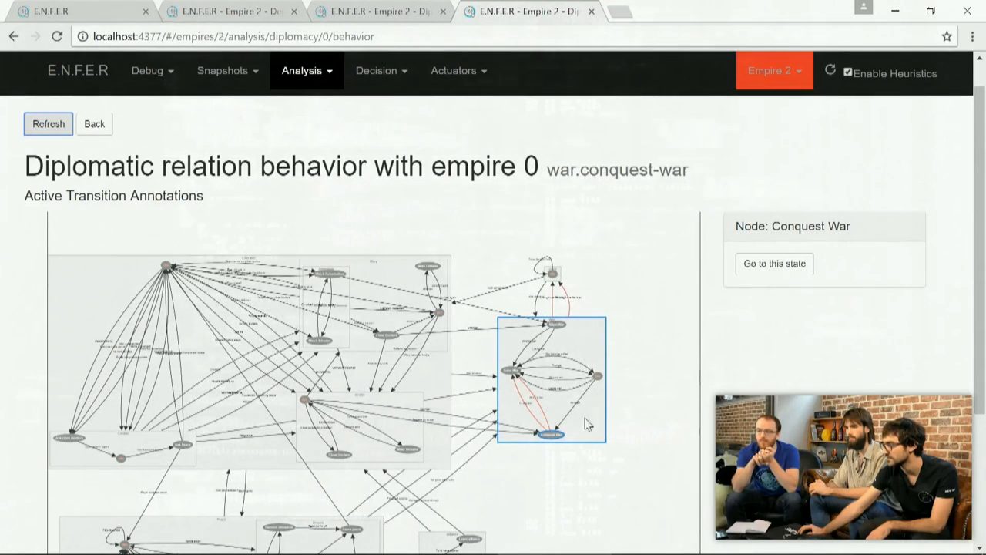
pyautogui.moveTo(551, 453)
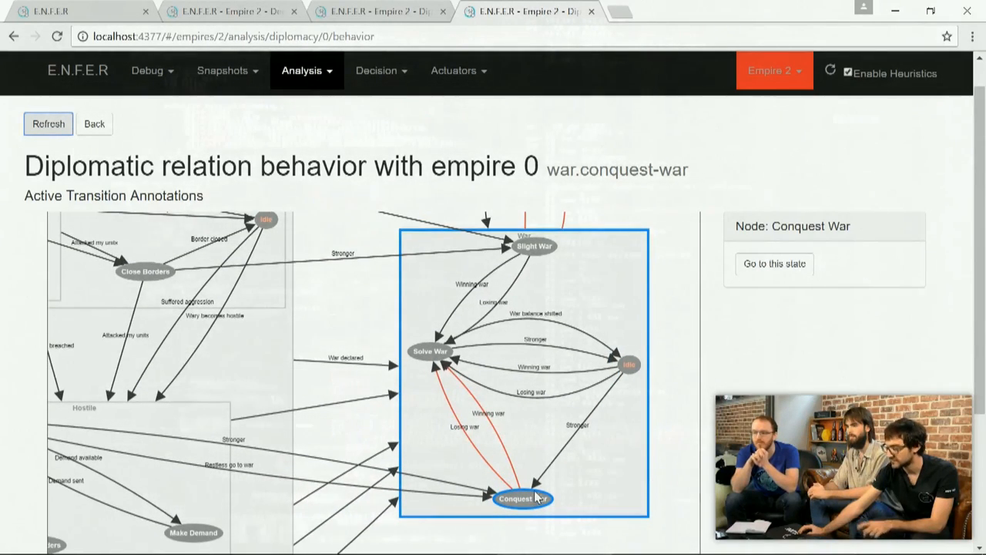
pyautogui.moveTo(567, 468)
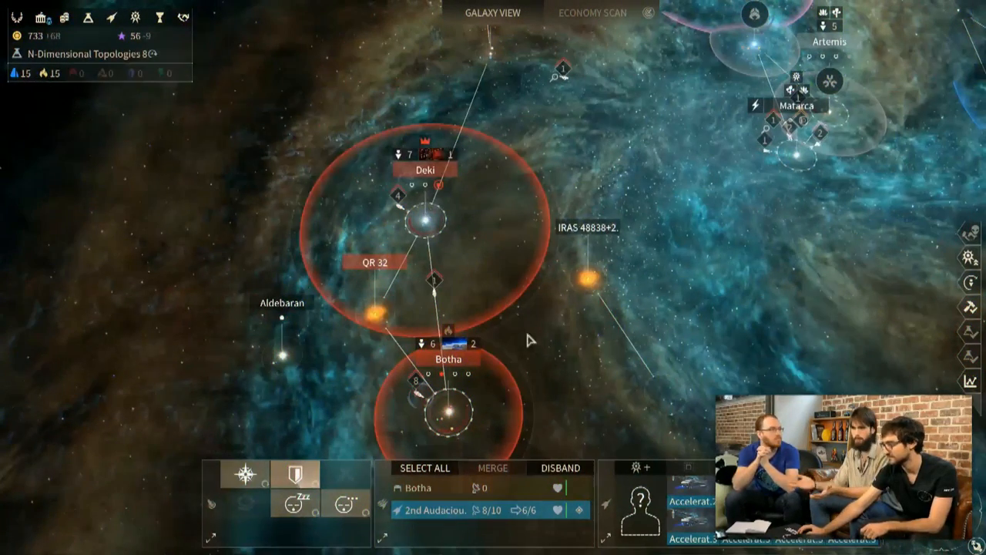
pyautogui.moveTo(561, 345)
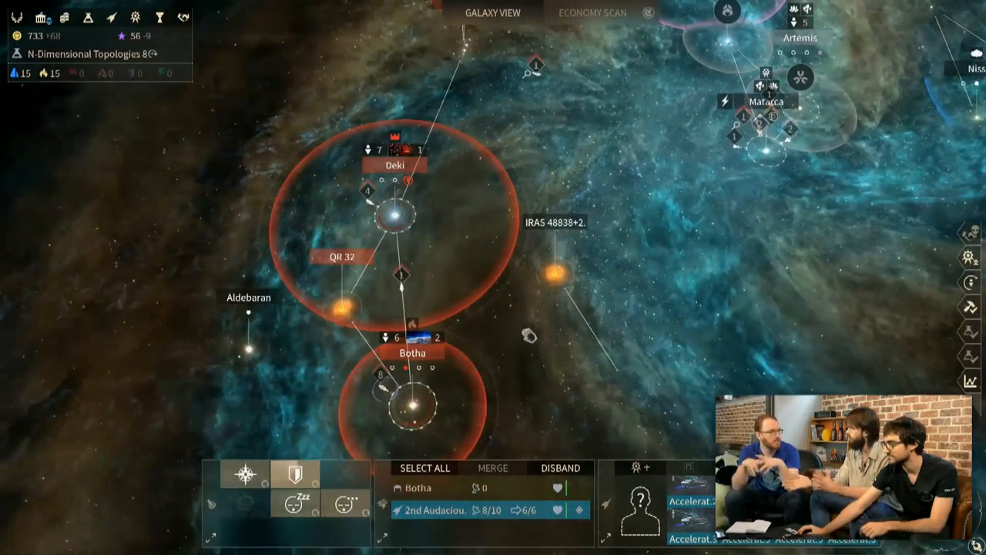
pyautogui.moveTo(528, 366)
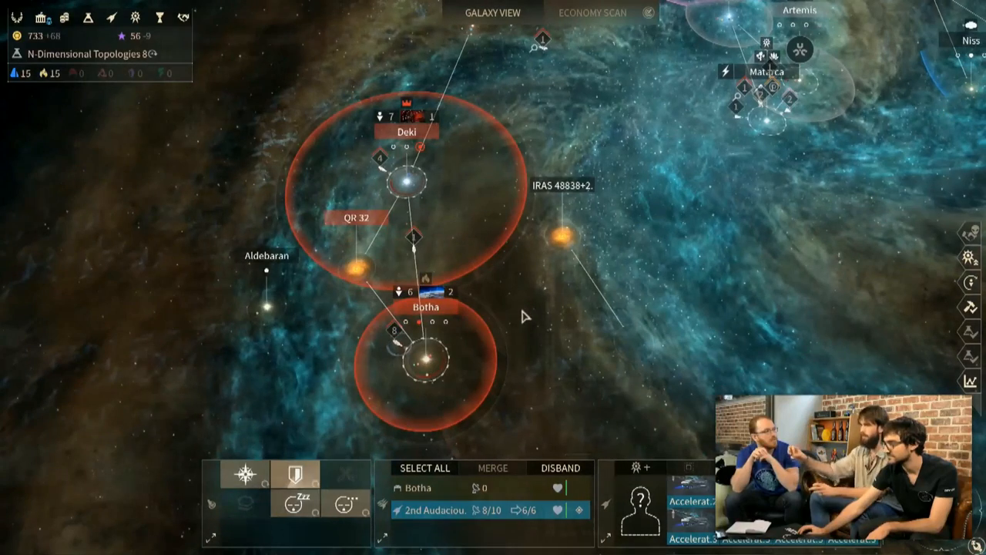
pyautogui.moveTo(508, 286)
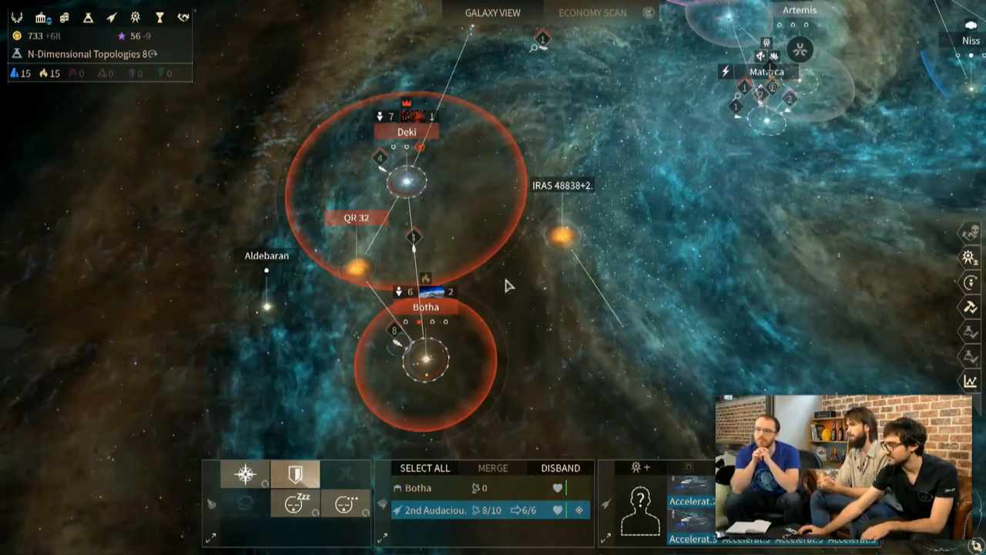